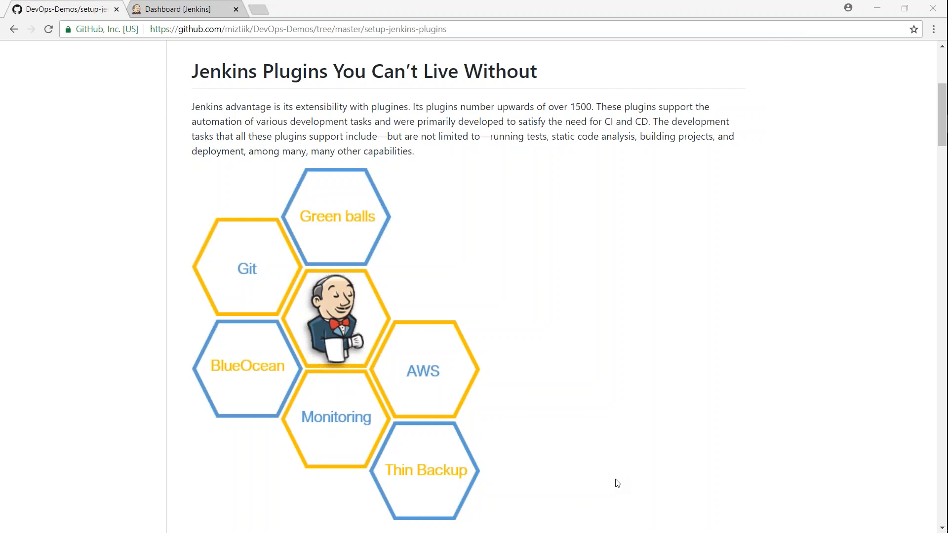
Switch to the Jenkins dashboard and go to the Manage Jenkins administration page
scroll("down", 3)
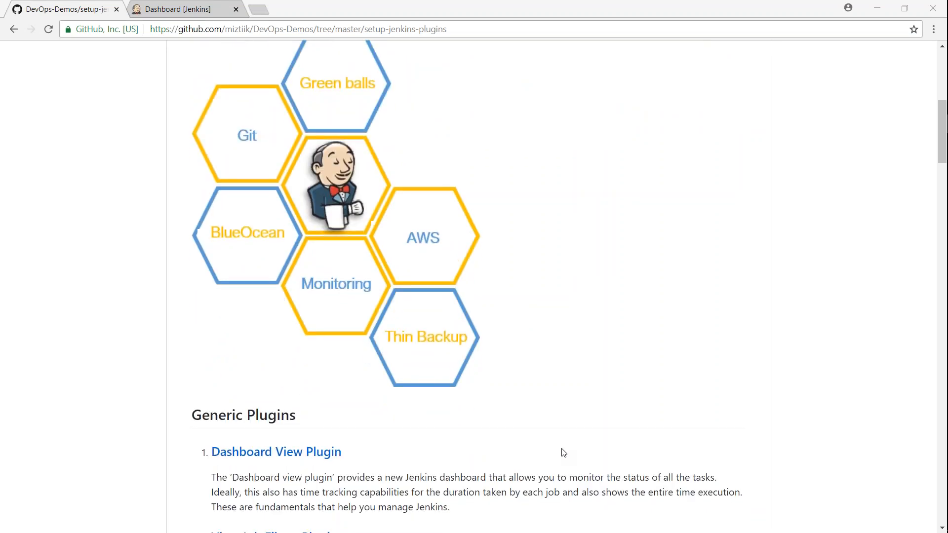
scroll("down", 3)
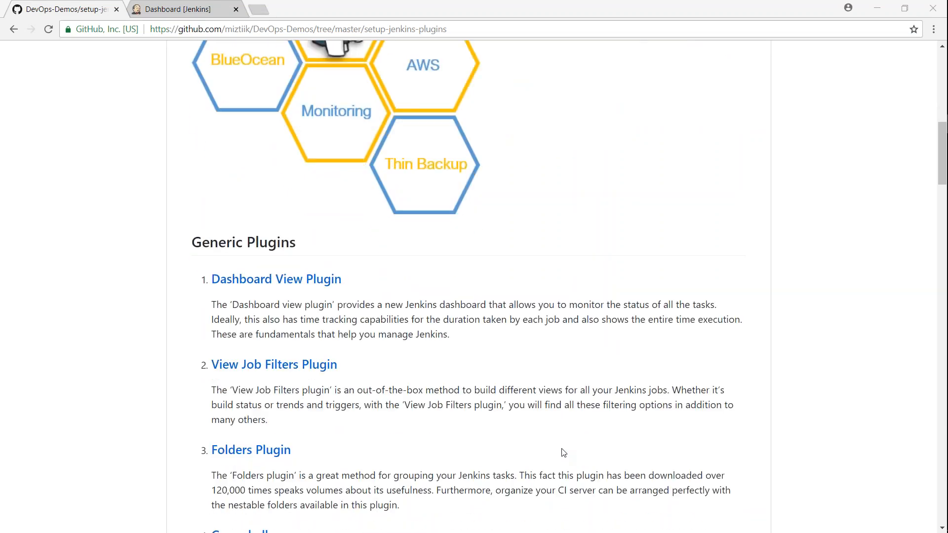
scroll("down", 3)
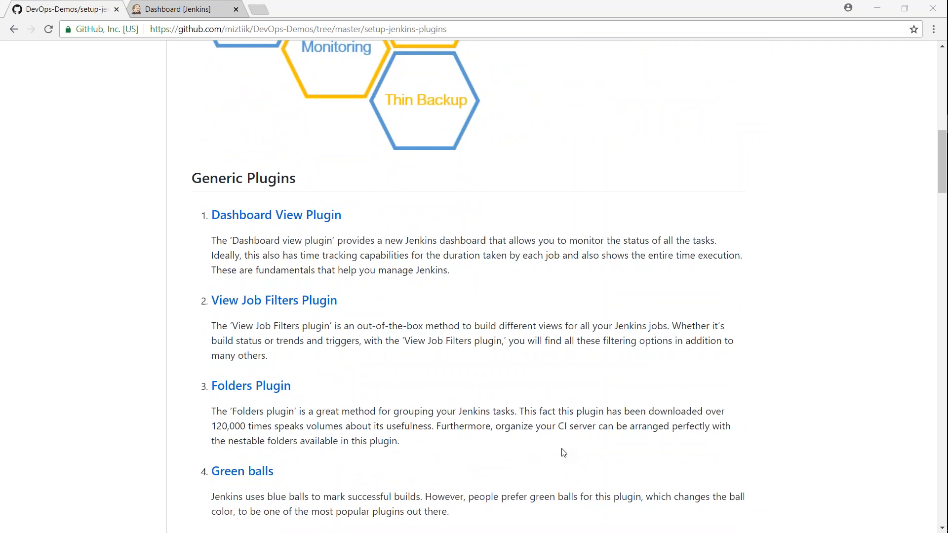
mouse_move(169, 12)
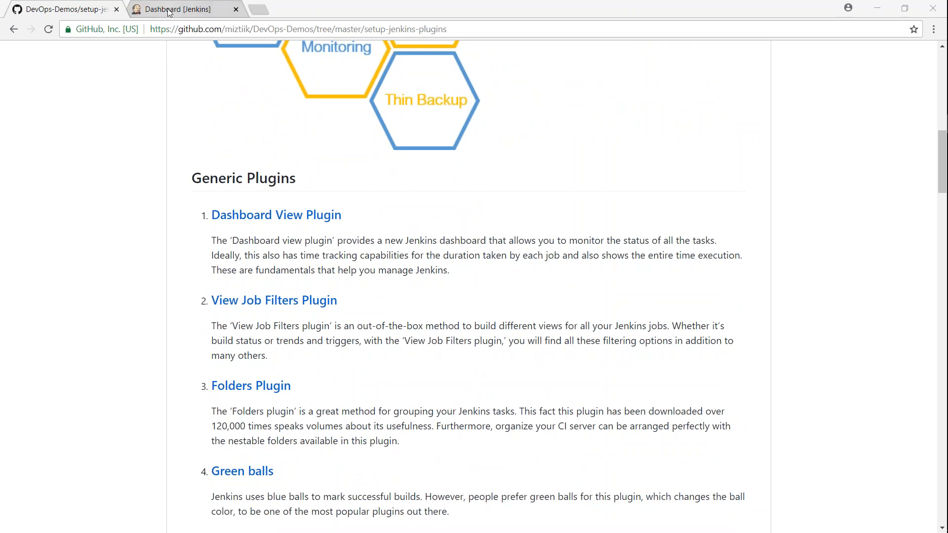
left_click(185, 9)
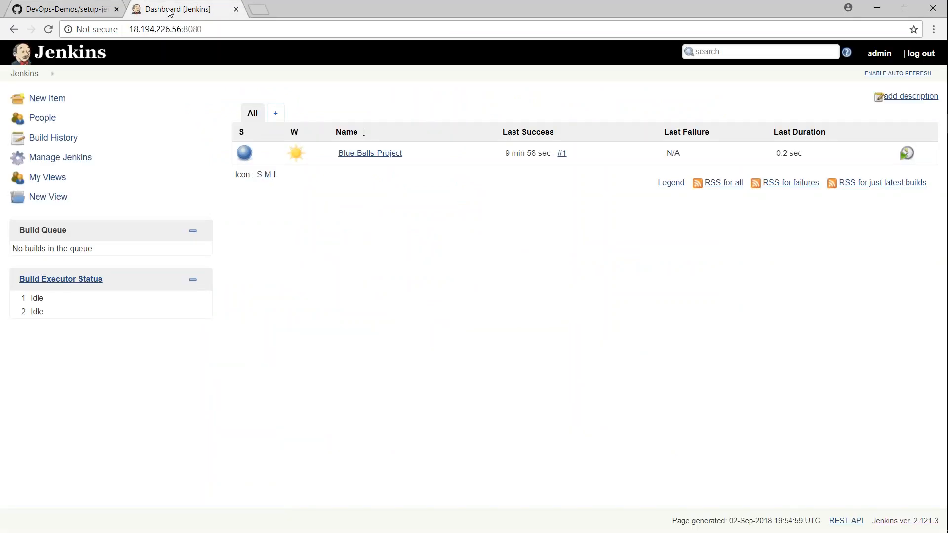
mouse_move(23, 73)
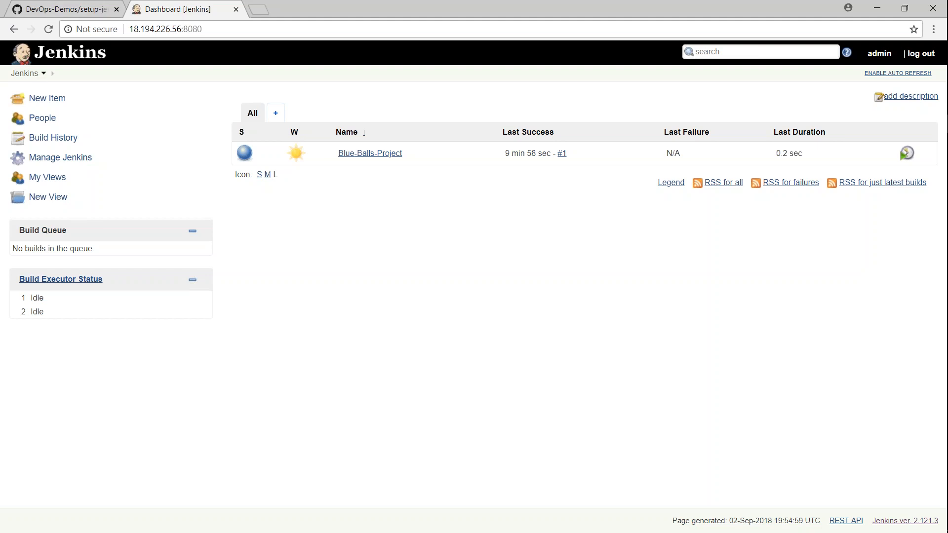
left_click(60, 157)
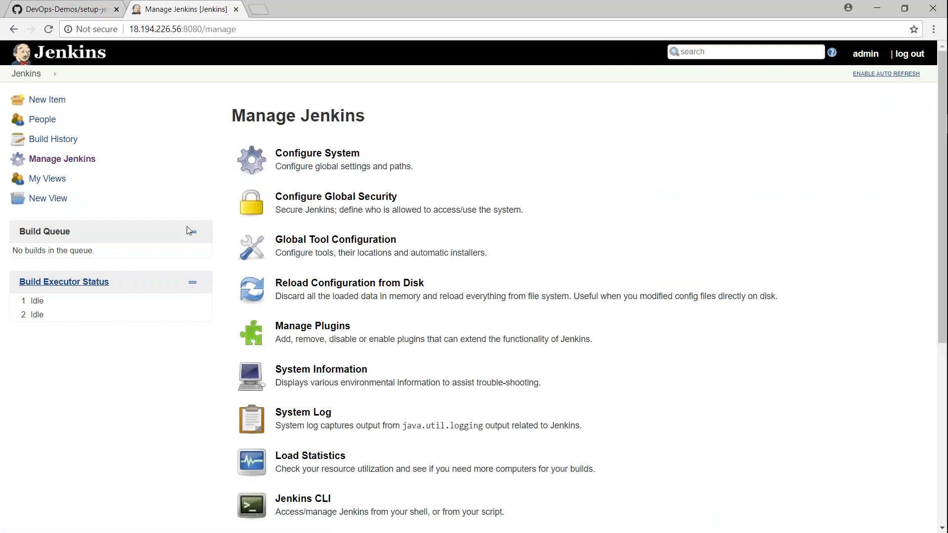
mouse_move(313, 325)
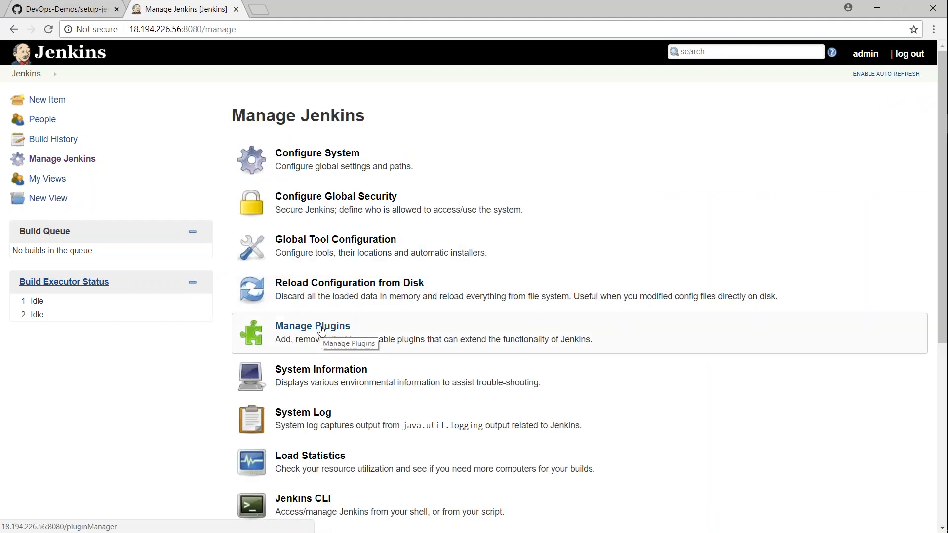
Look at Global Tool Configuration, return to the dashboard, and reopen Manage Jenkins
left_click(335, 239)
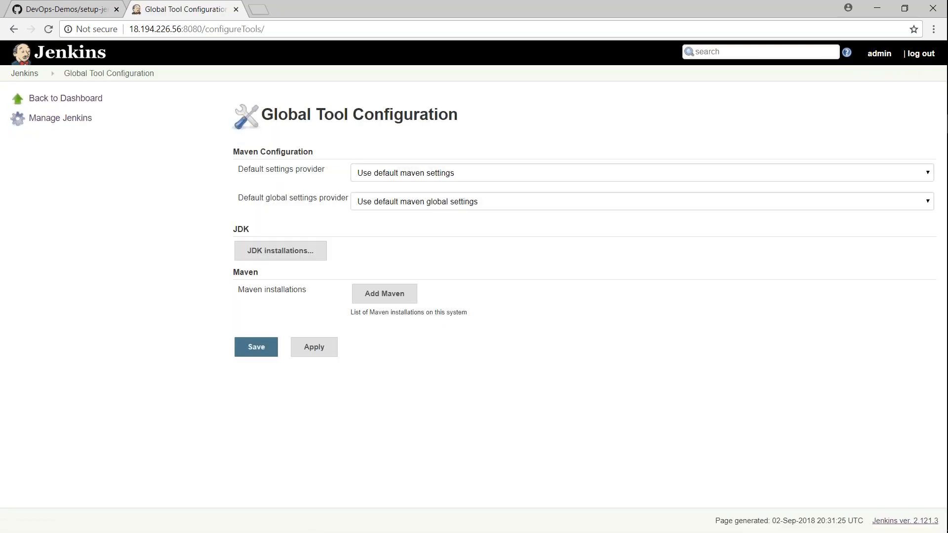
mouse_move(249, 188)
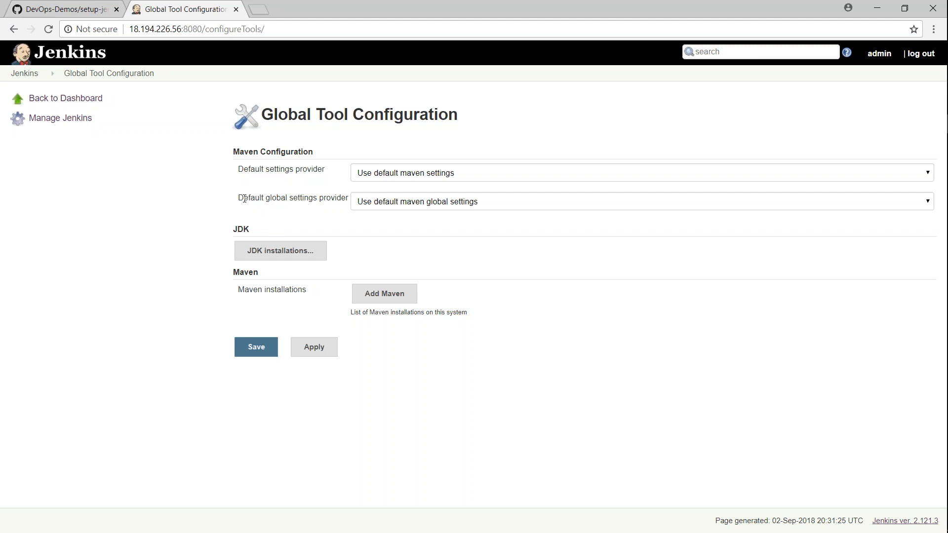
left_click(66, 98)
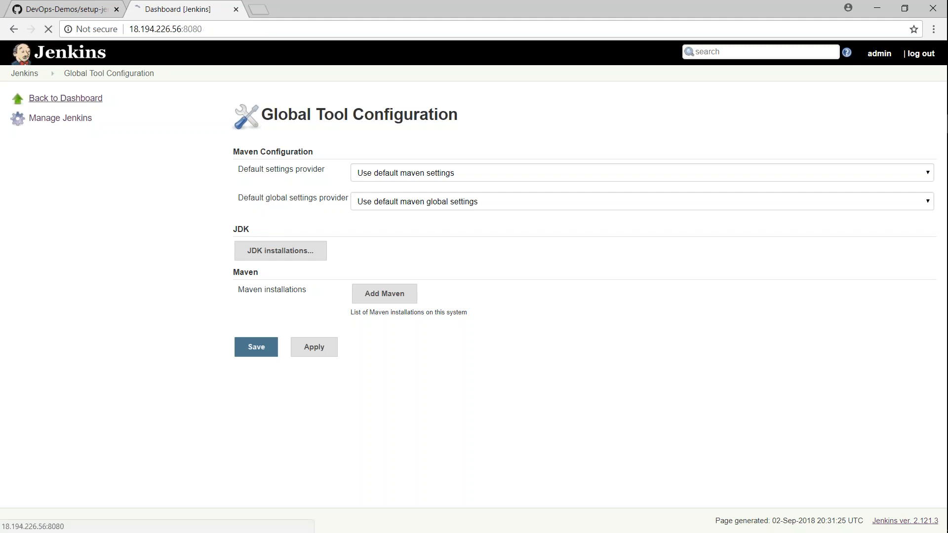
left_click(60, 117)
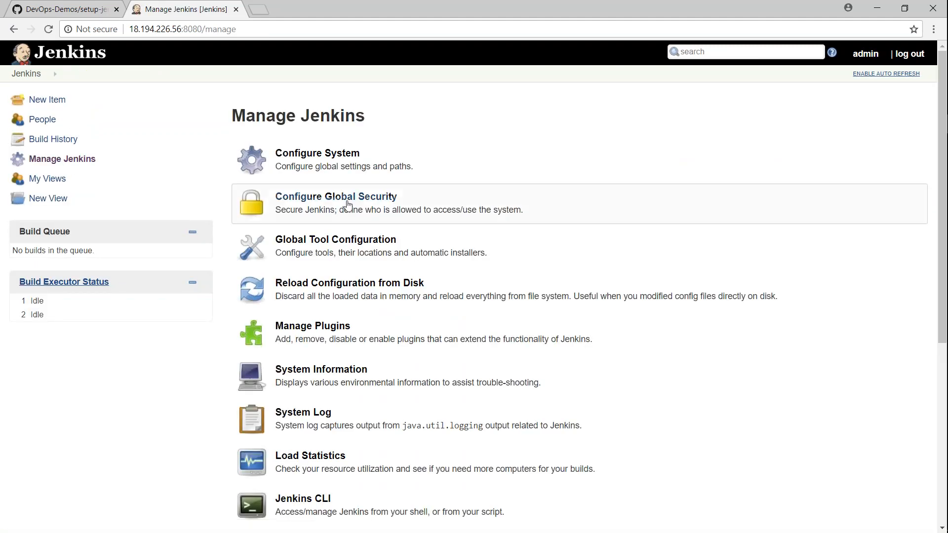
In the Plugin Manager, confirm the Installed list is empty, then show the Available plugins
left_click(313, 325)
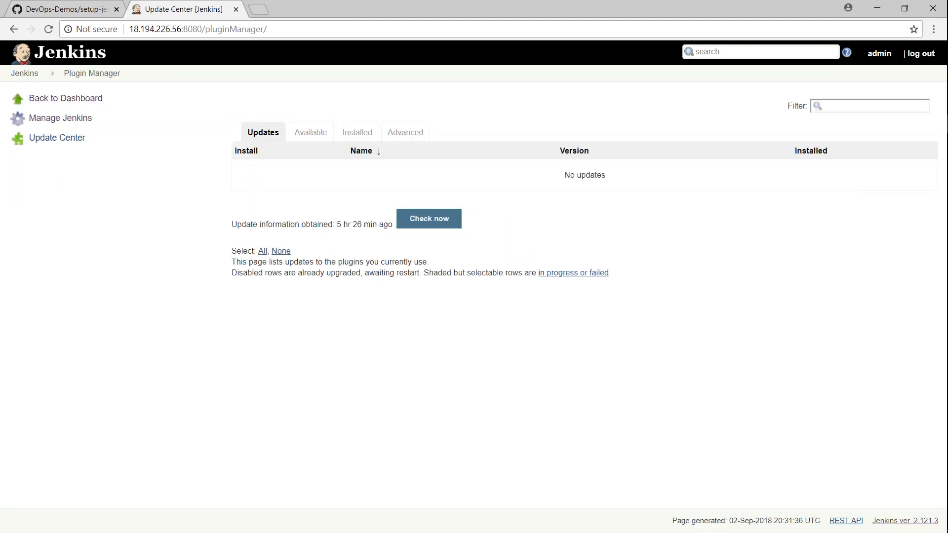
left_click(357, 132)
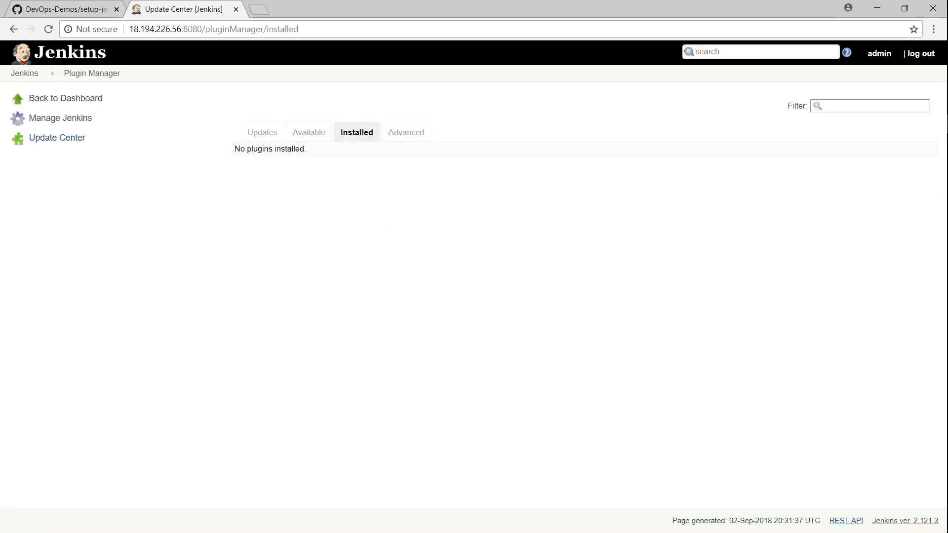
mouse_move(308, 132)
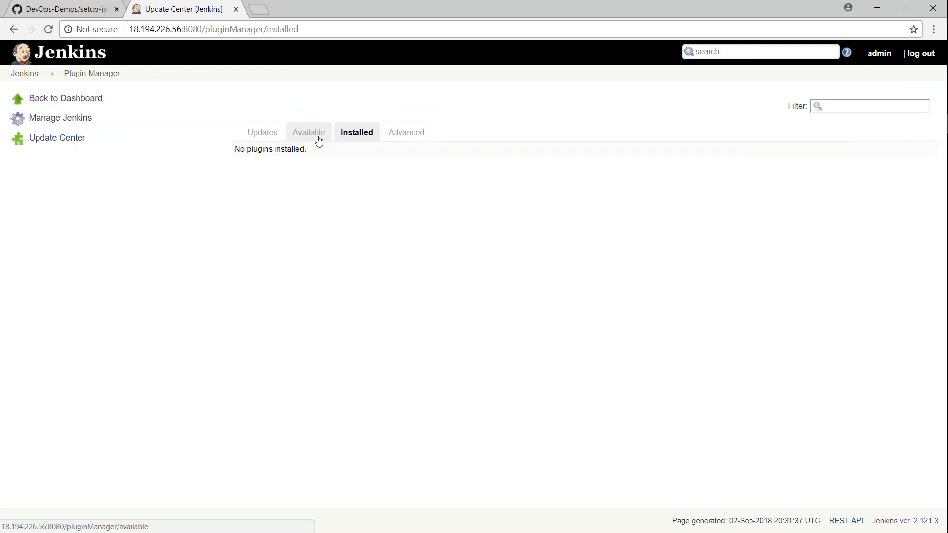
left_click(308, 131)
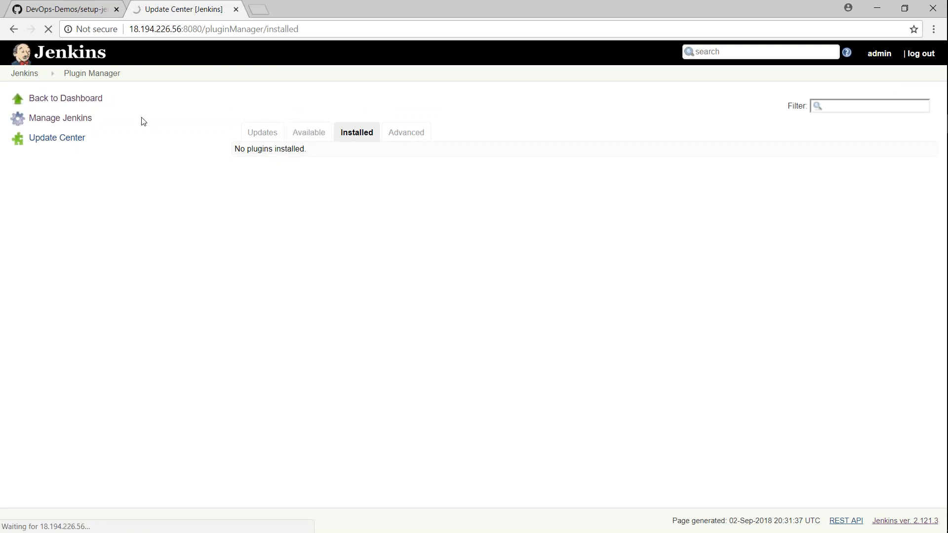
mouse_move(24, 73)
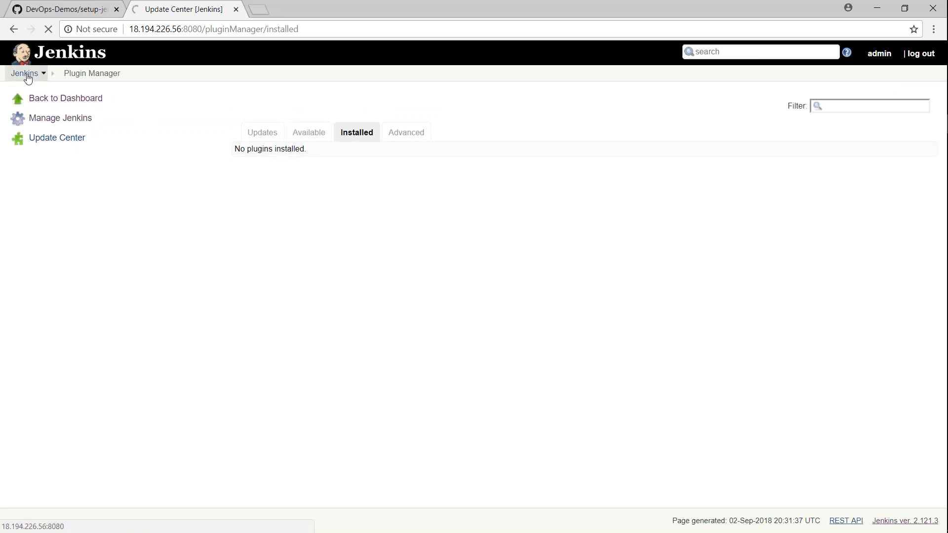
left_click(308, 131)
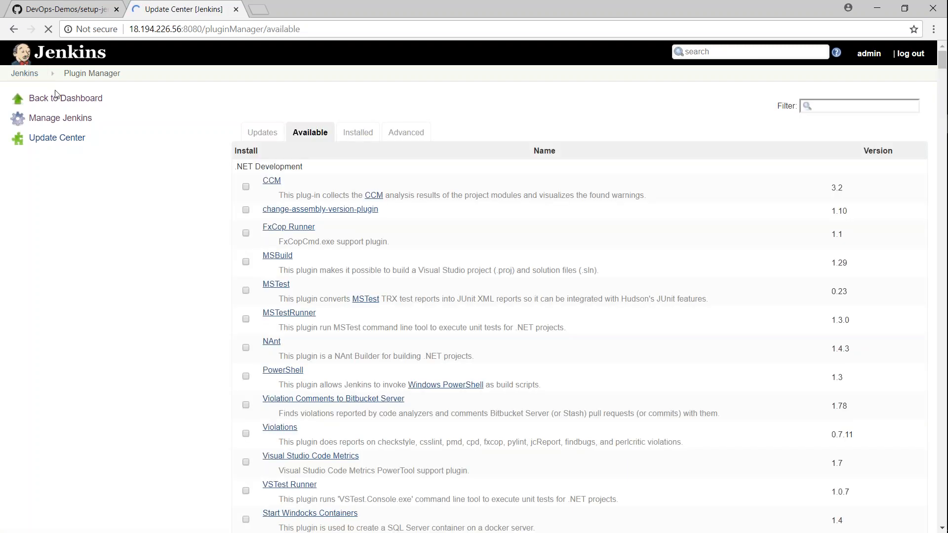
From the dashboard, start build #2 of Blue-Balls-Project with Build Now
left_click(66, 98)
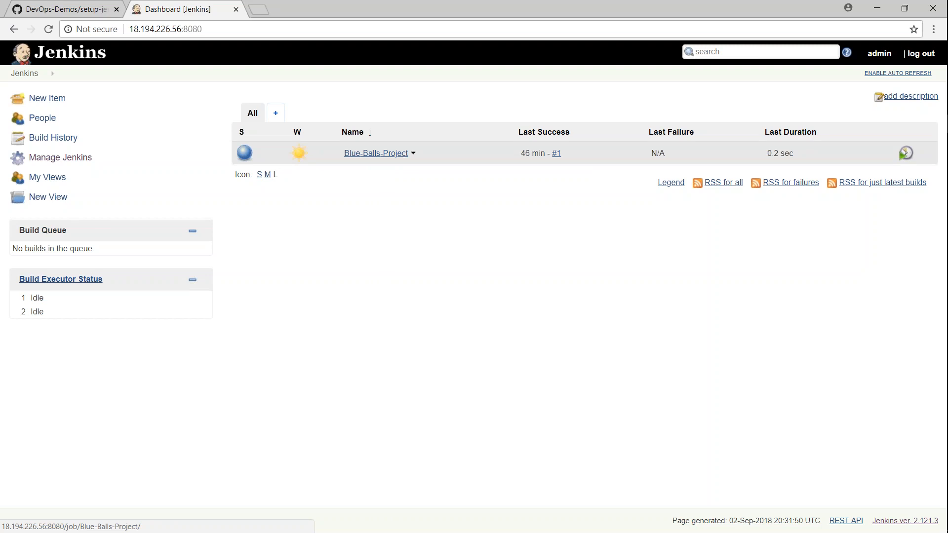
mouse_move(244, 152)
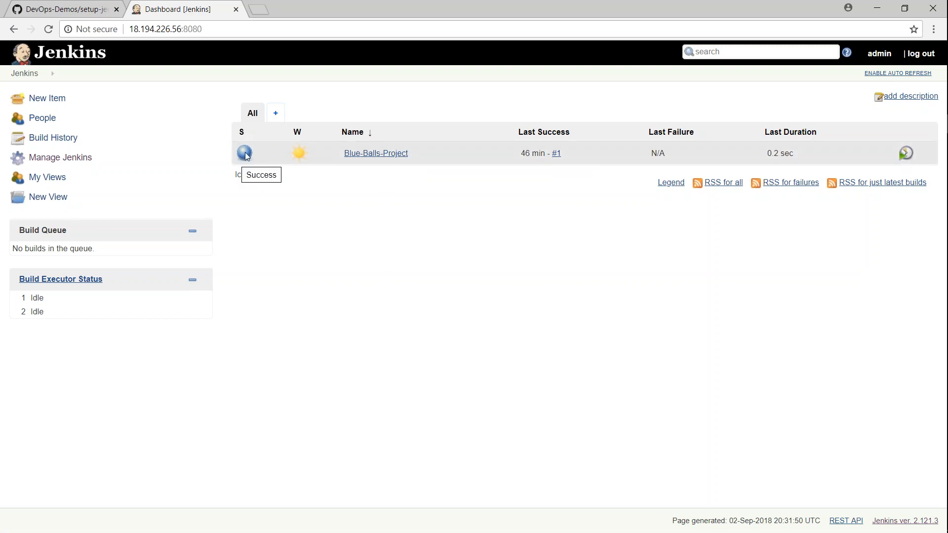
mouse_move(454, 172)
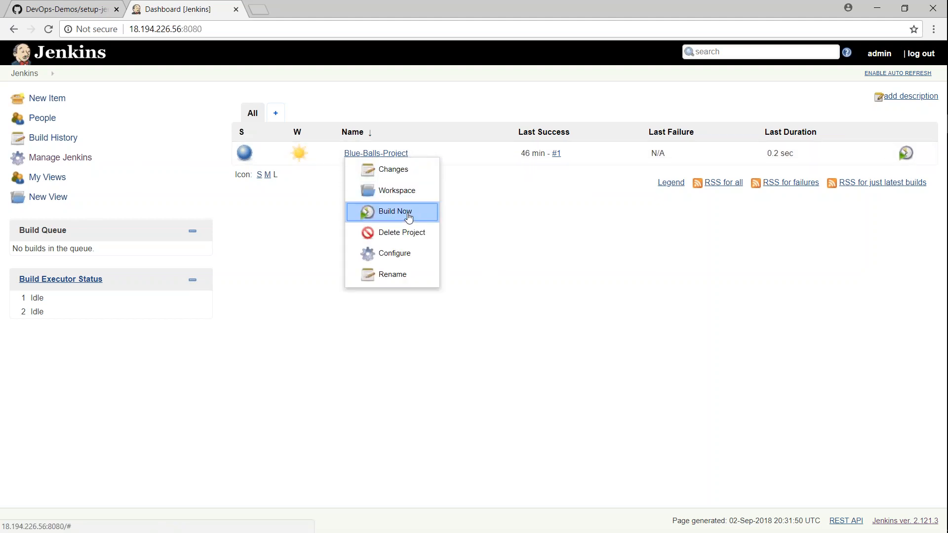
left_click(395, 212)
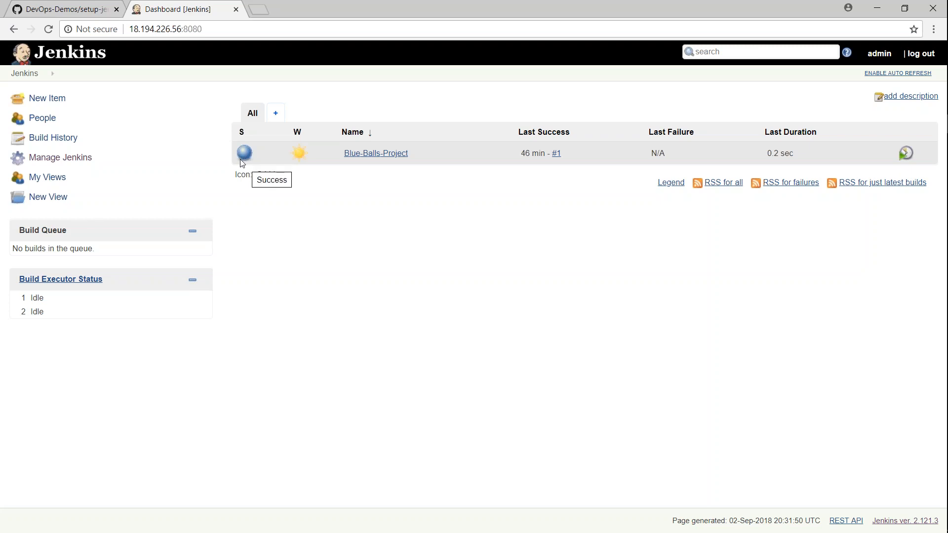
mouse_move(243, 156)
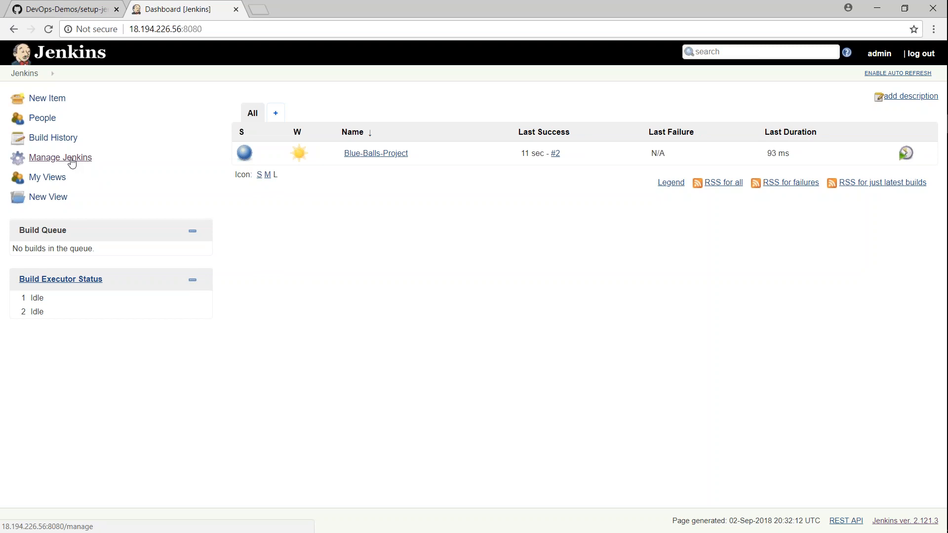
Go through Manage Jenkins to the Plugin Manager's Available list, then its Advanced settings
left_click(60, 157)
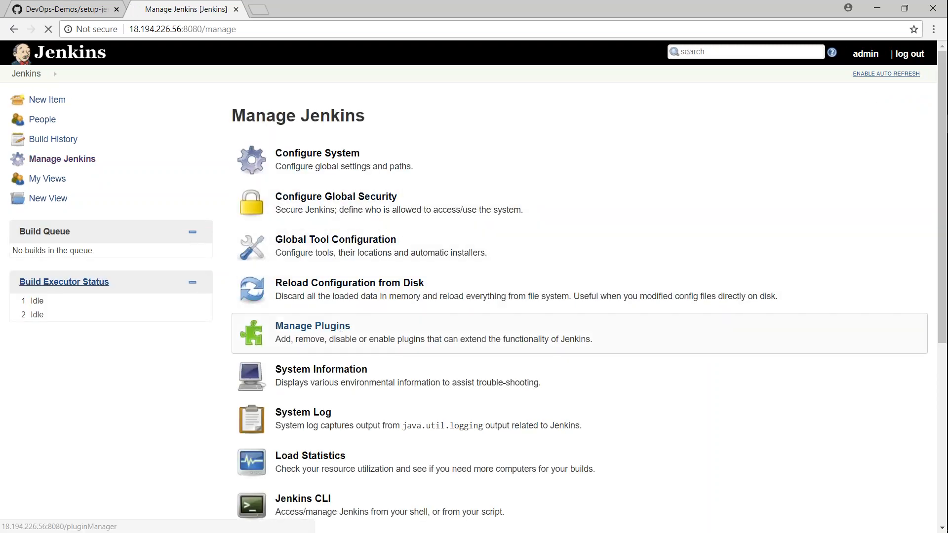
left_click(313, 325)
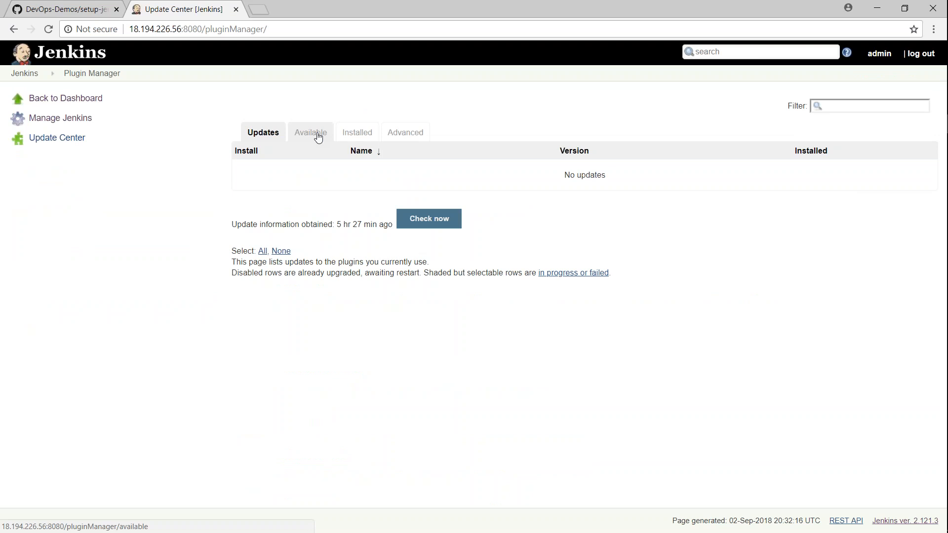
left_click(310, 132)
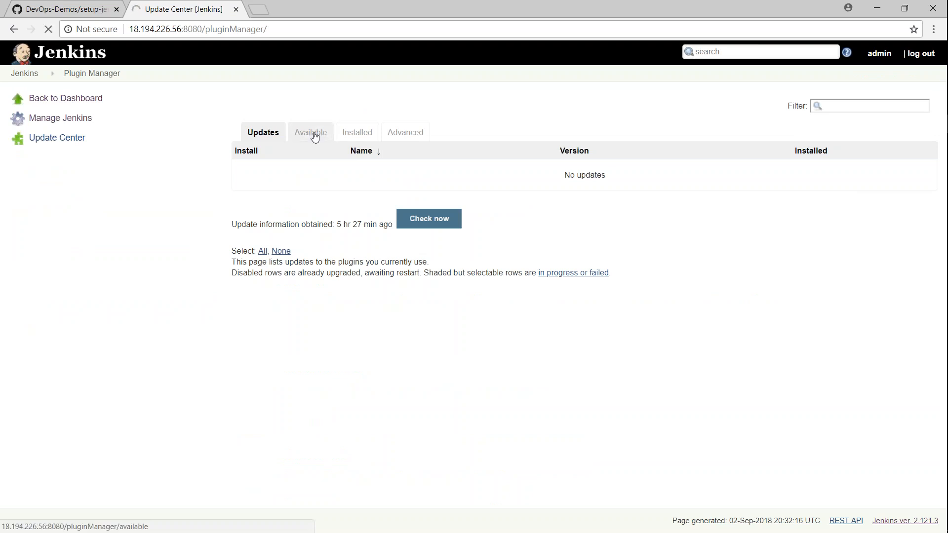
left_click(310, 131)
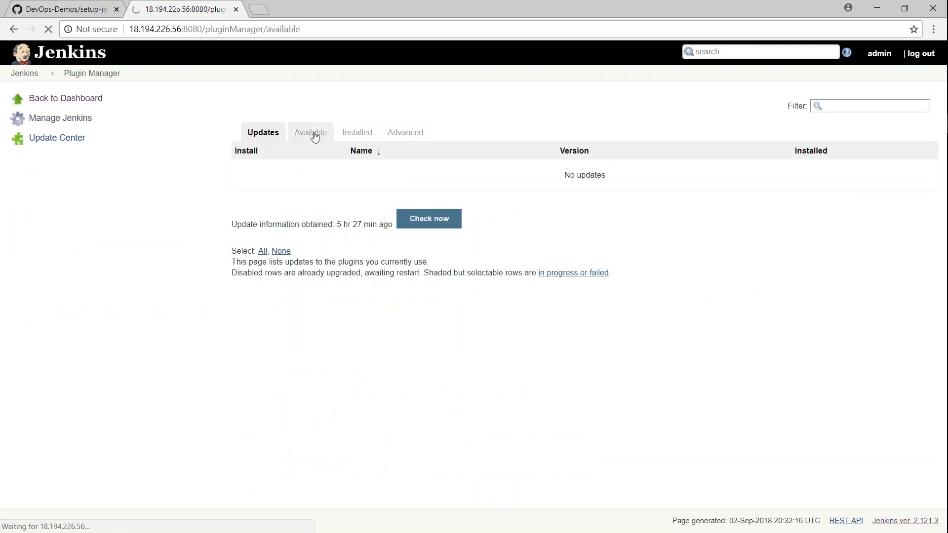
left_click(310, 131)
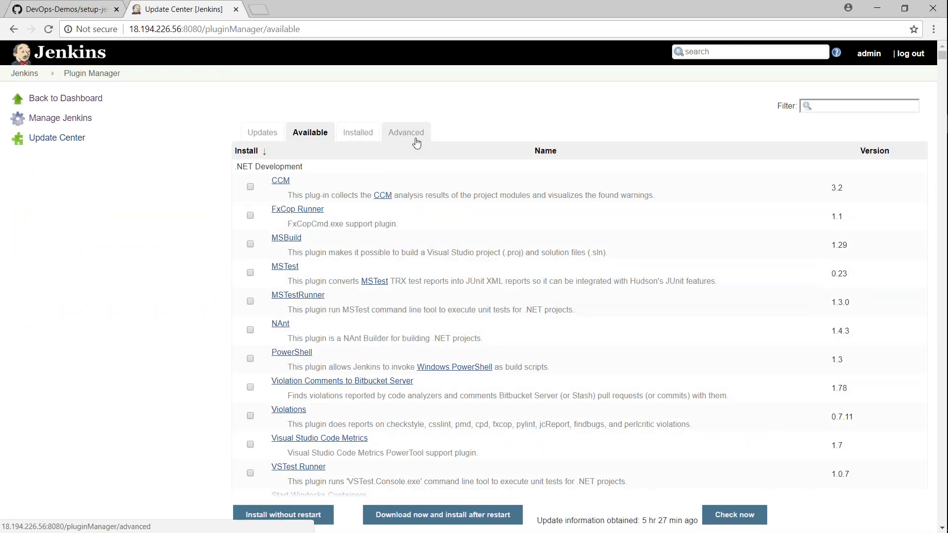
left_click(406, 132)
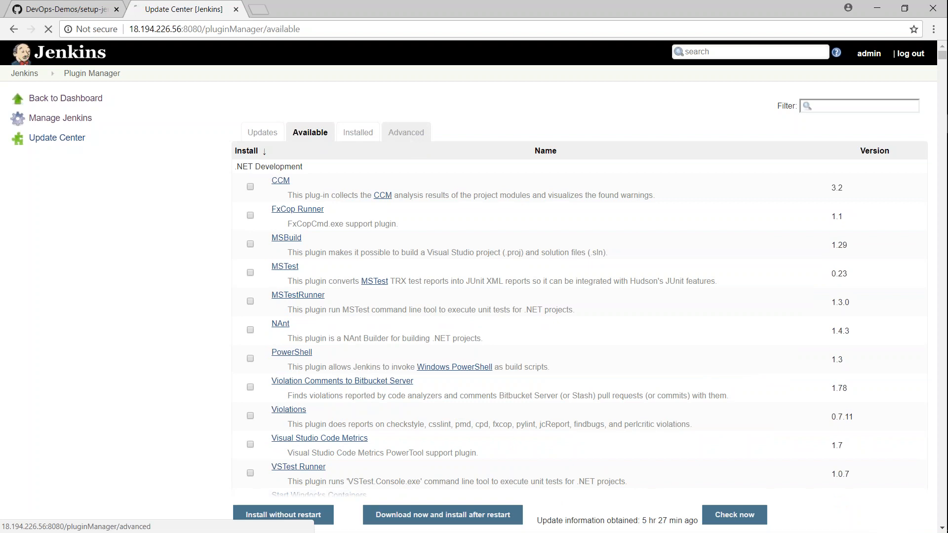
left_click(405, 132)
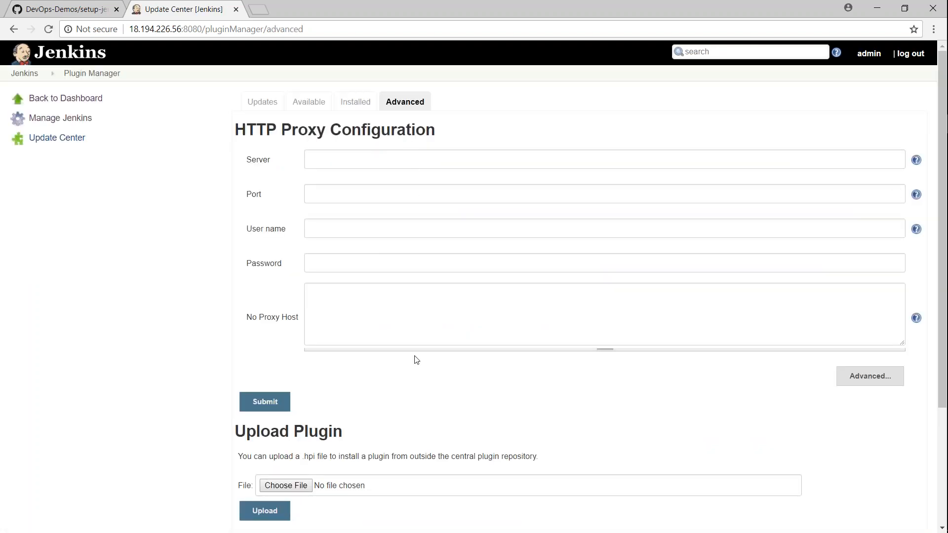
scroll("down", 3)
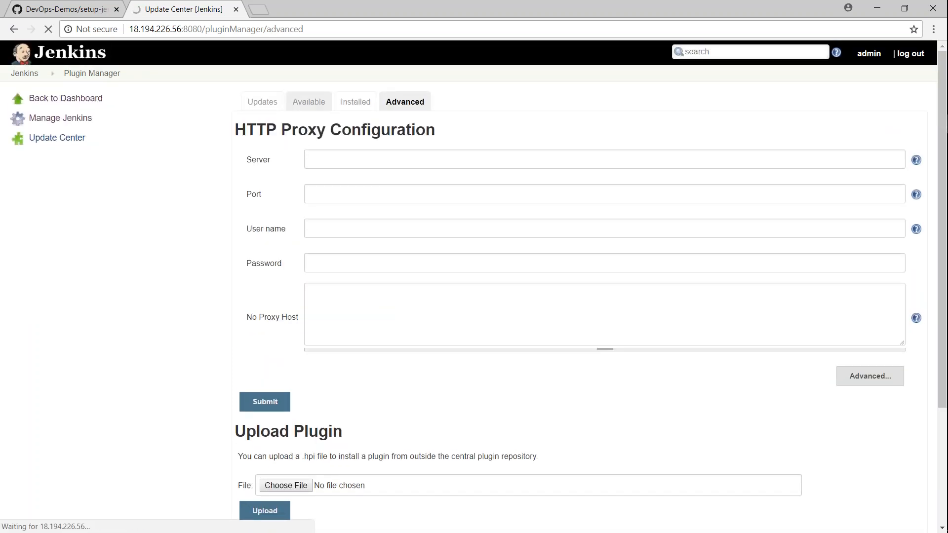
left_click(309, 101)
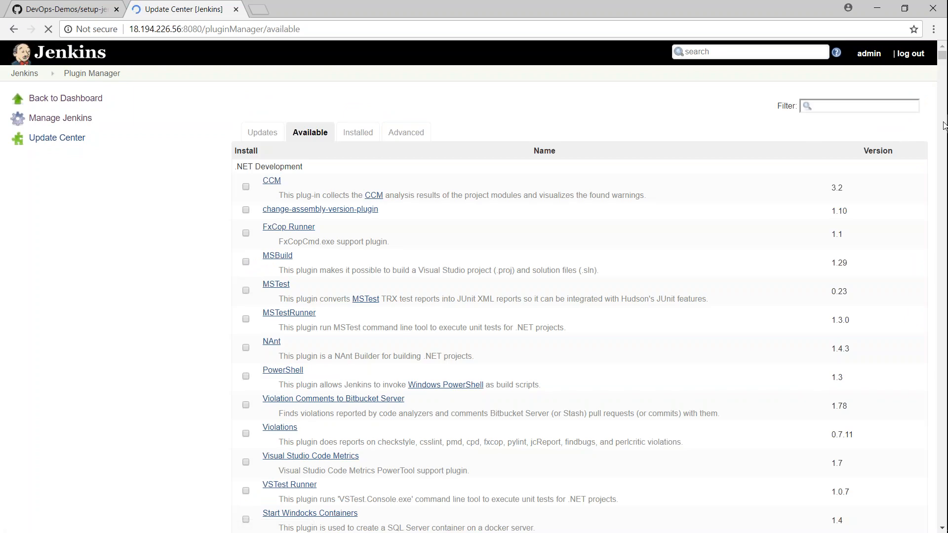
Filter available plugins by 'green', tick Green Balls and install it without restart
left_click(858, 106)
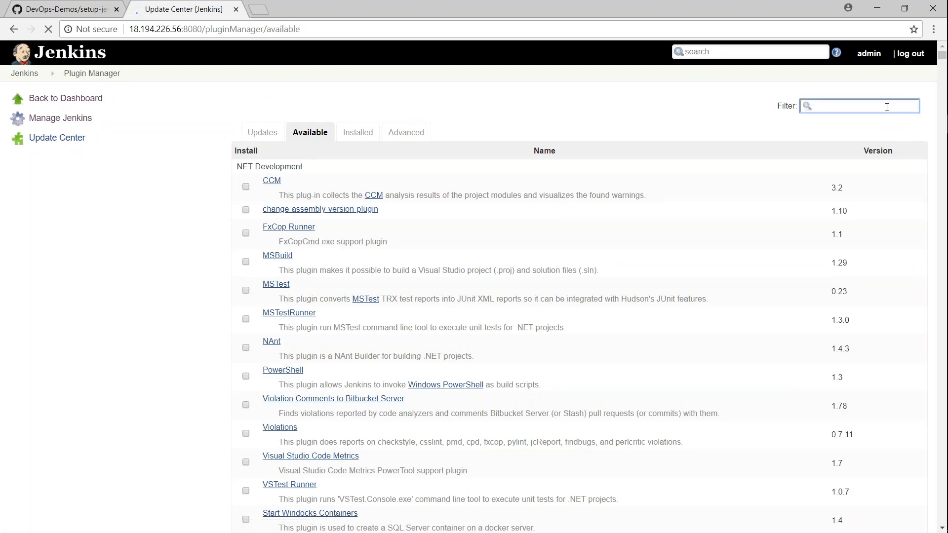
type("green")
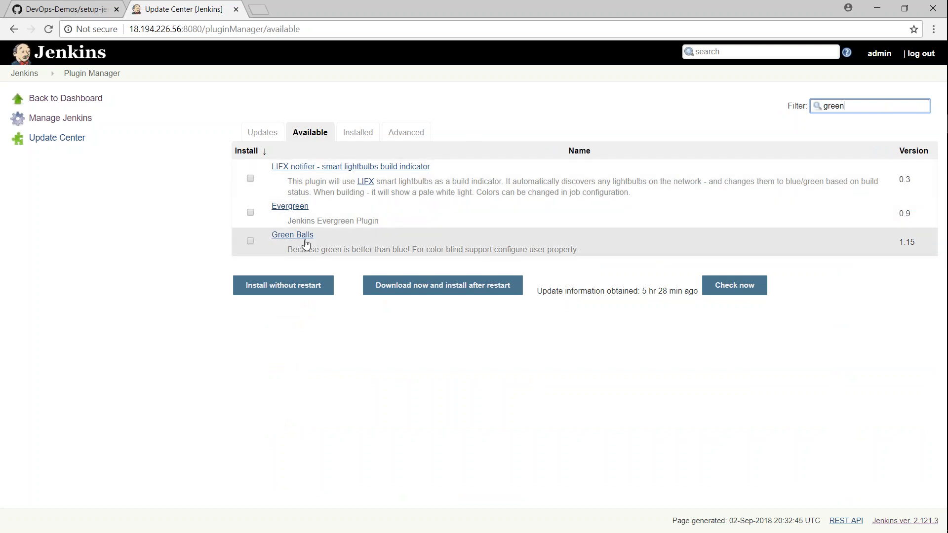
left_click(249, 241)
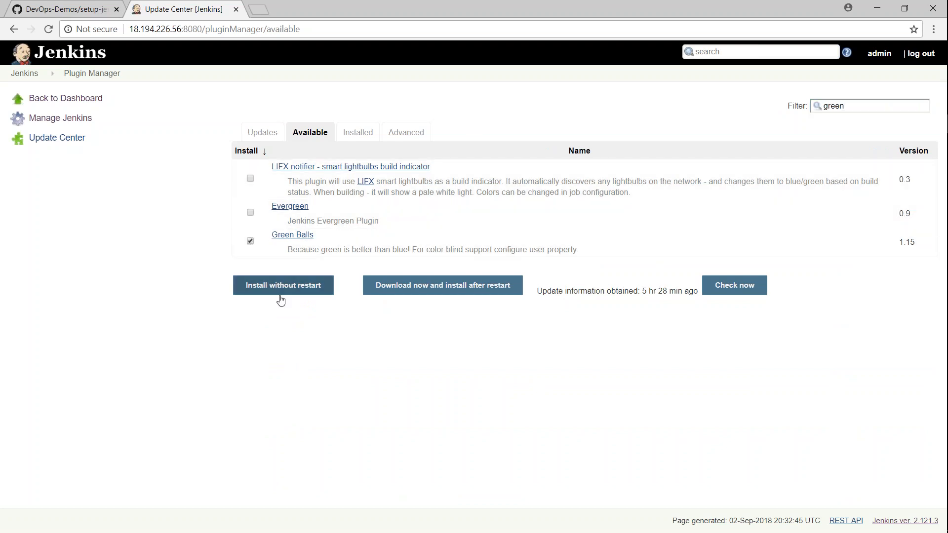
left_click(282, 284)
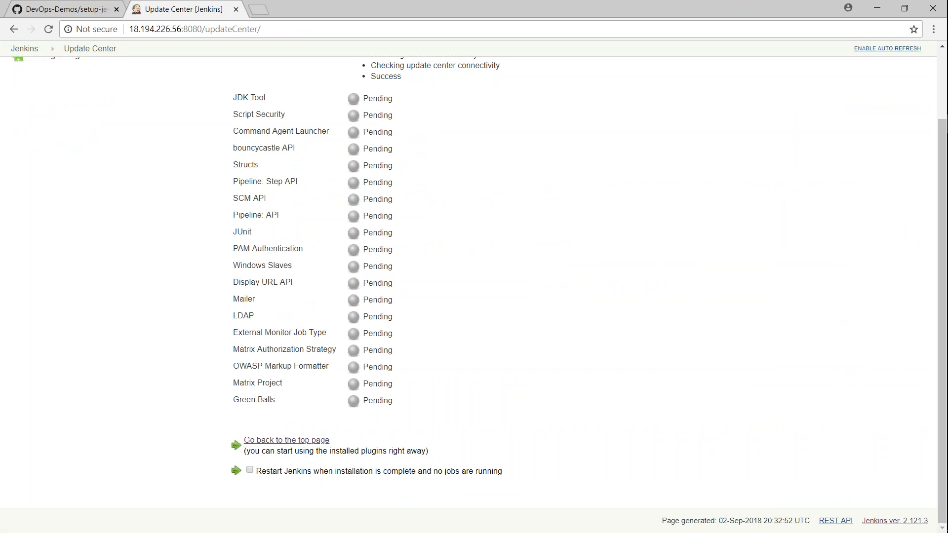
mouse_move(446, 235)
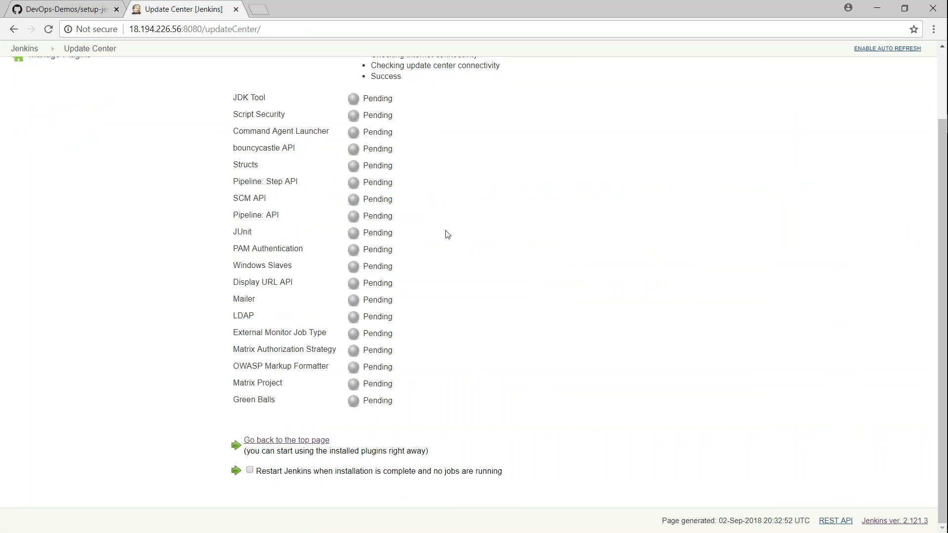
scroll("up", 3)
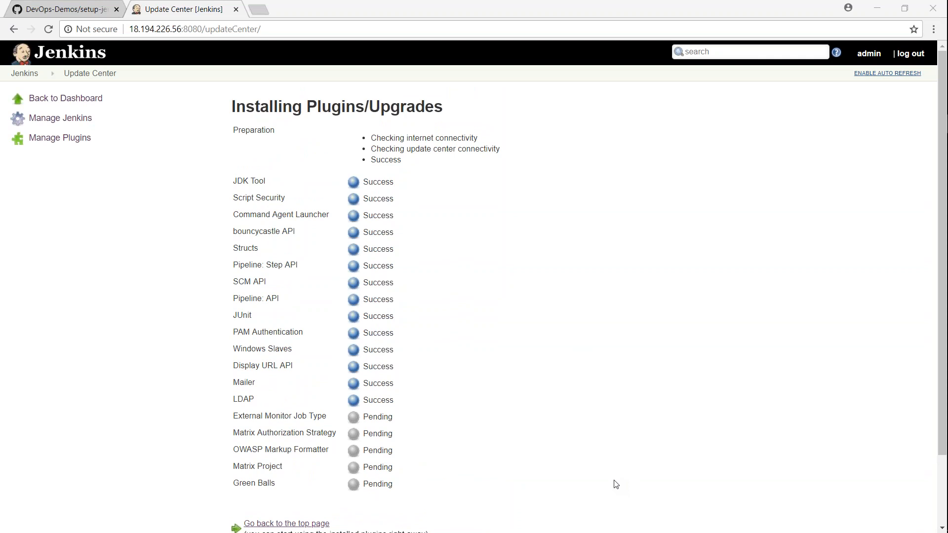
mouse_move(302, 240)
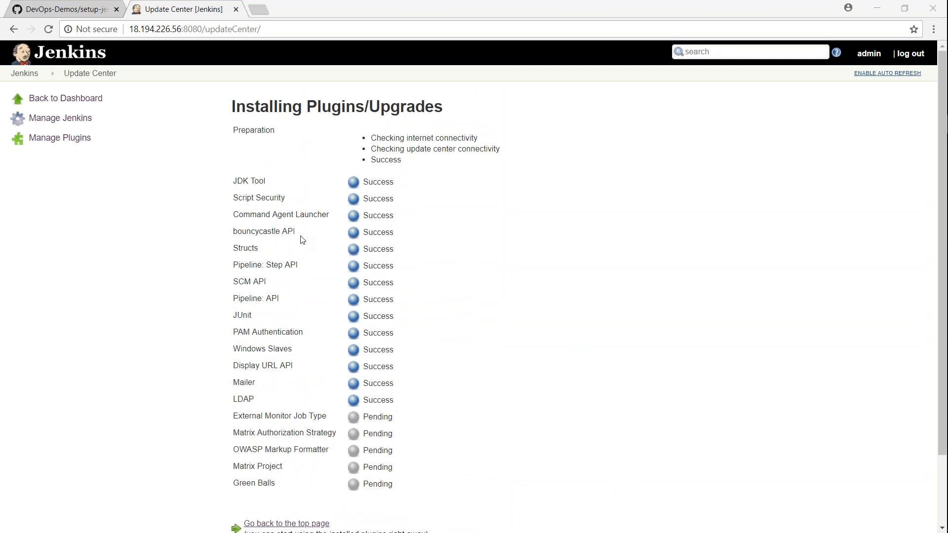
right_click(185, 9)
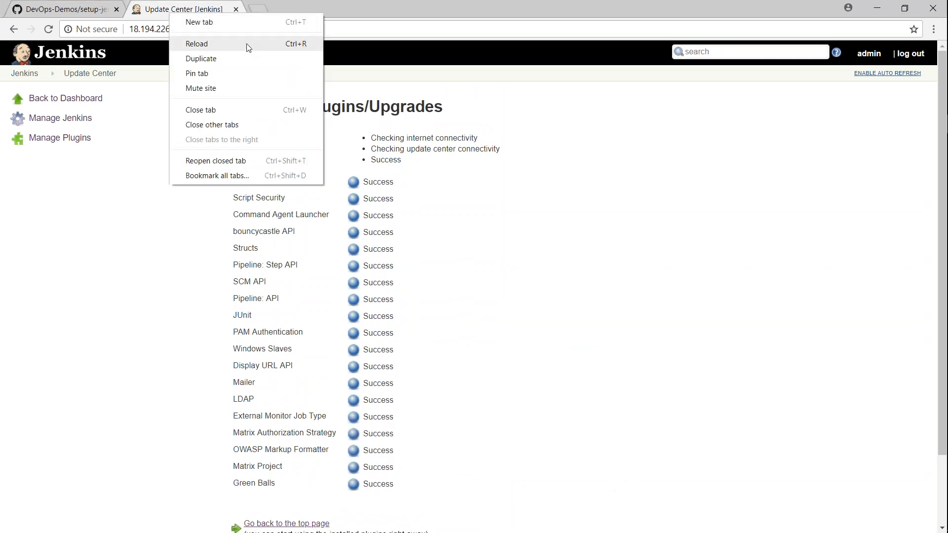
Duplicate the installation tab, show the dashboard there, and switch back to the Update Center tab
left_click(201, 58)
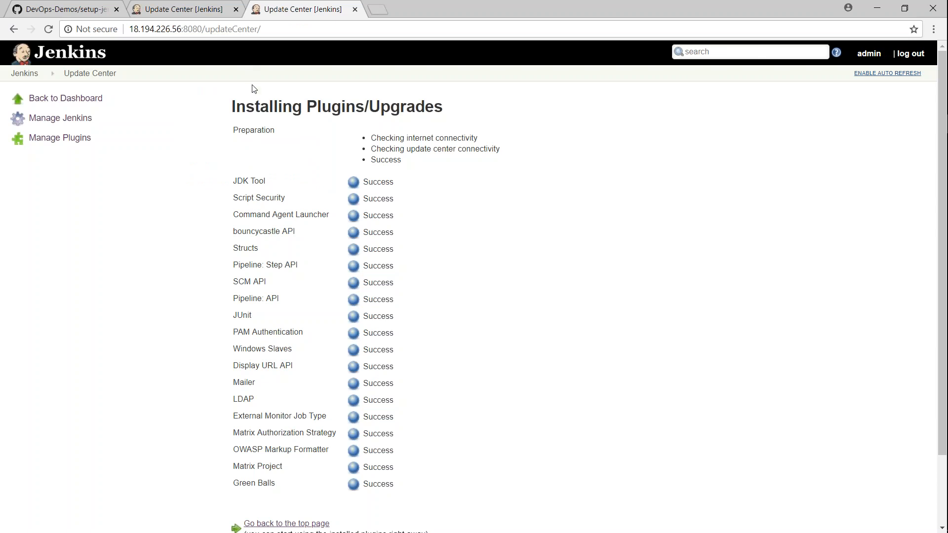
mouse_move(118, 101)
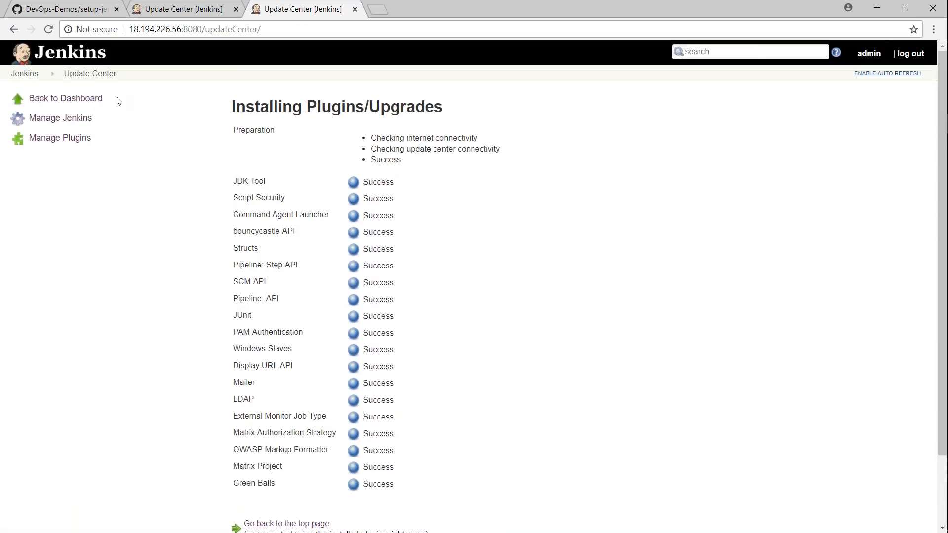
left_click(65, 98)
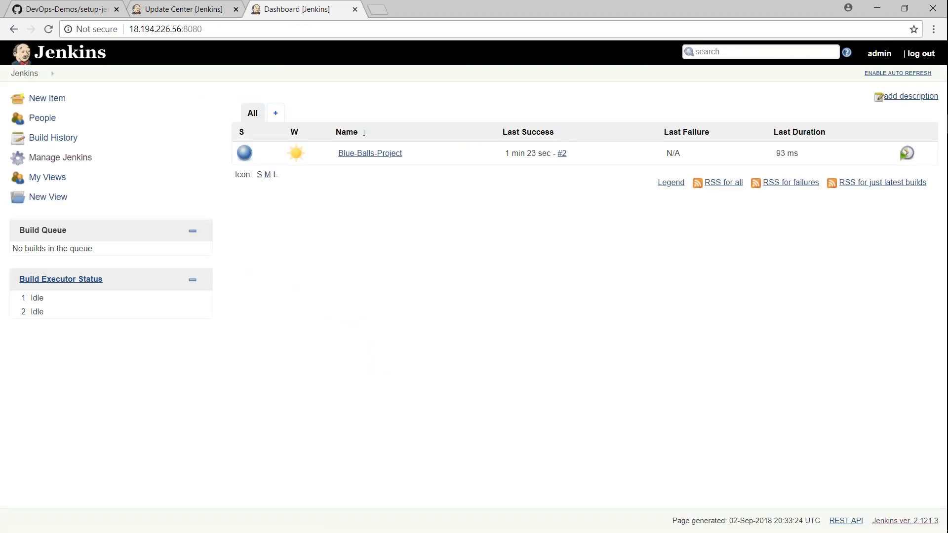
mouse_move(369, 153)
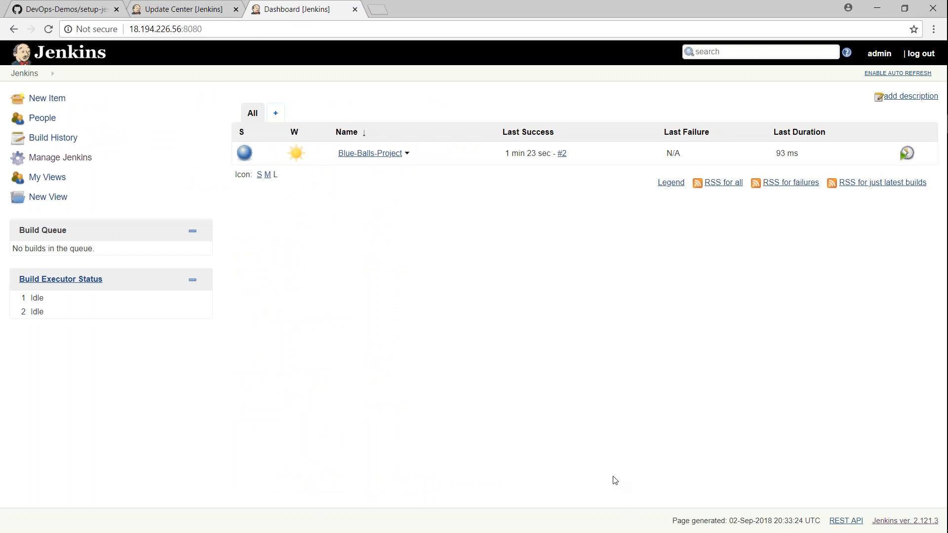
left_click(185, 9)
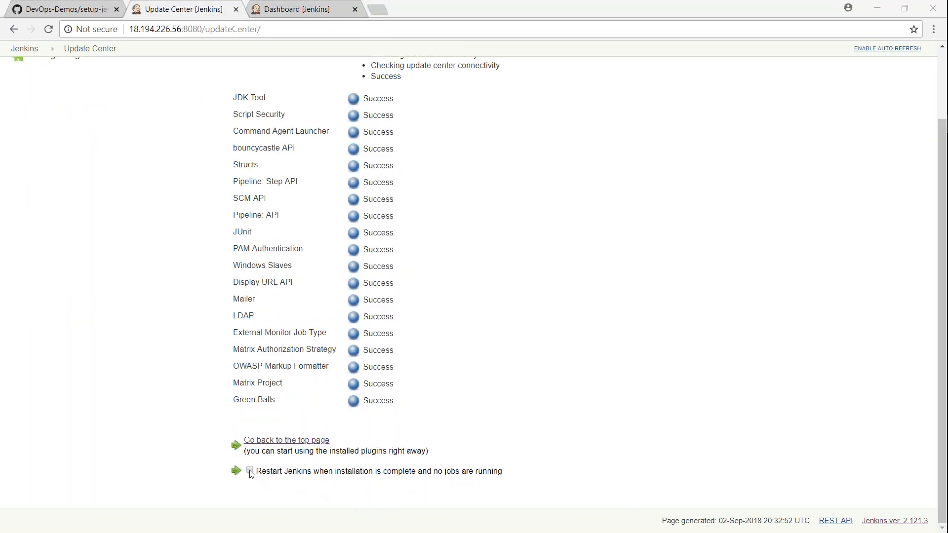
Tick 'Restart Jenkins when installation is complete and no jobs are running'
left_click(250, 472)
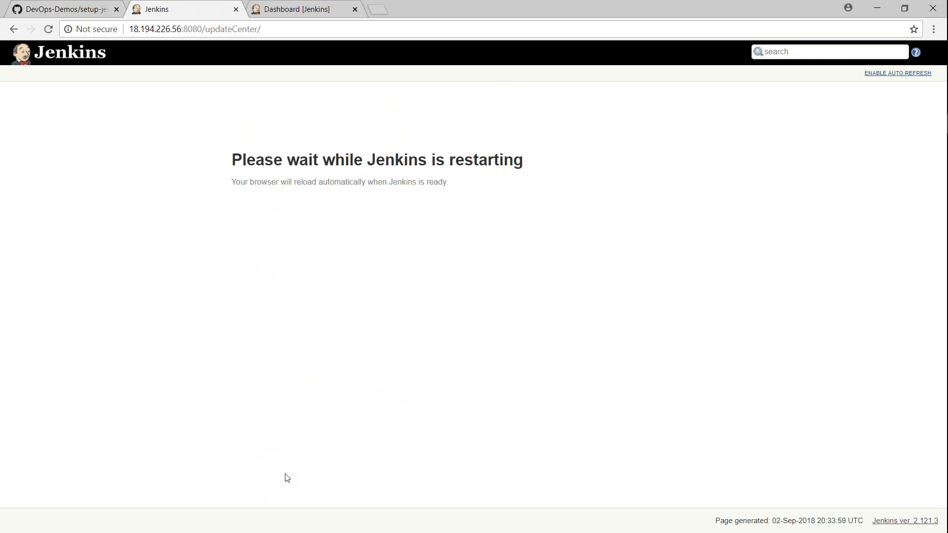
mouse_move(582, 475)
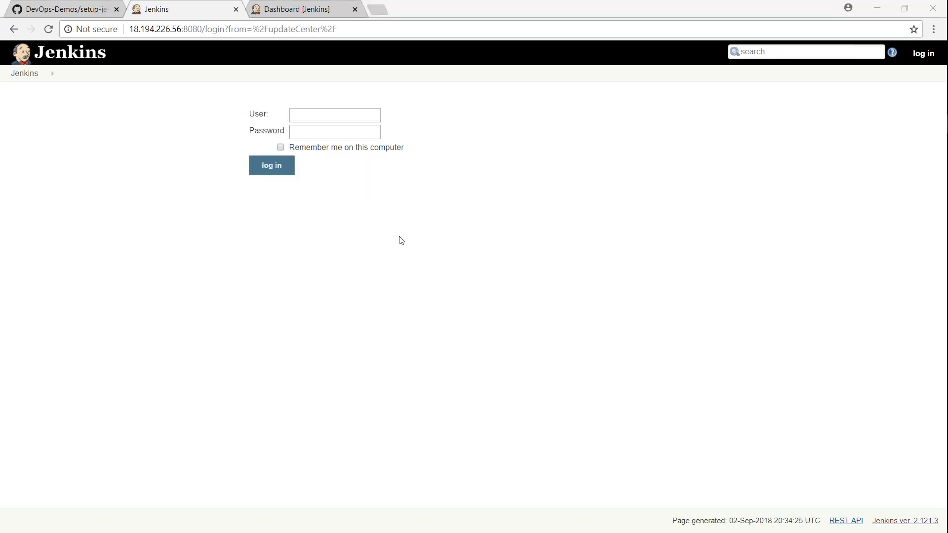
Log in as admin with 'Remember me on this computer' ticked
type("admin")
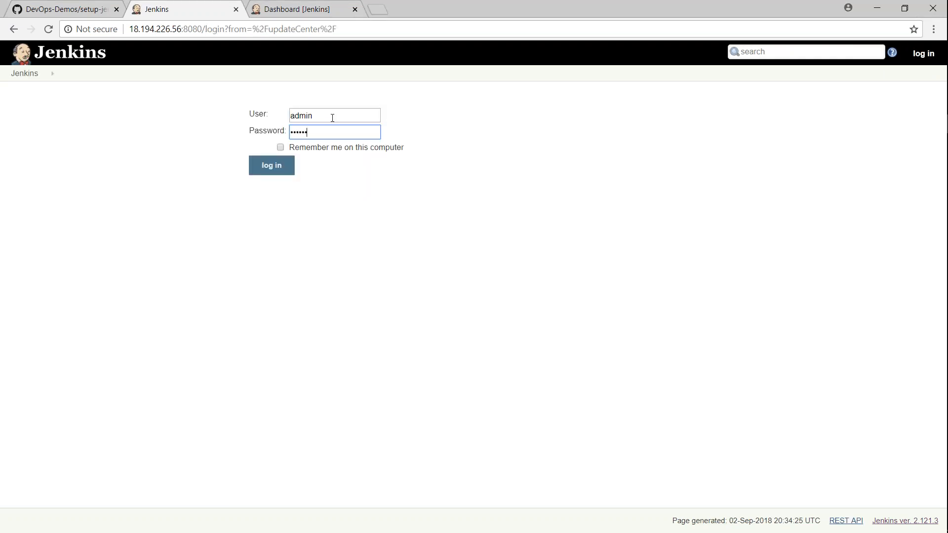
left_click(280, 147)
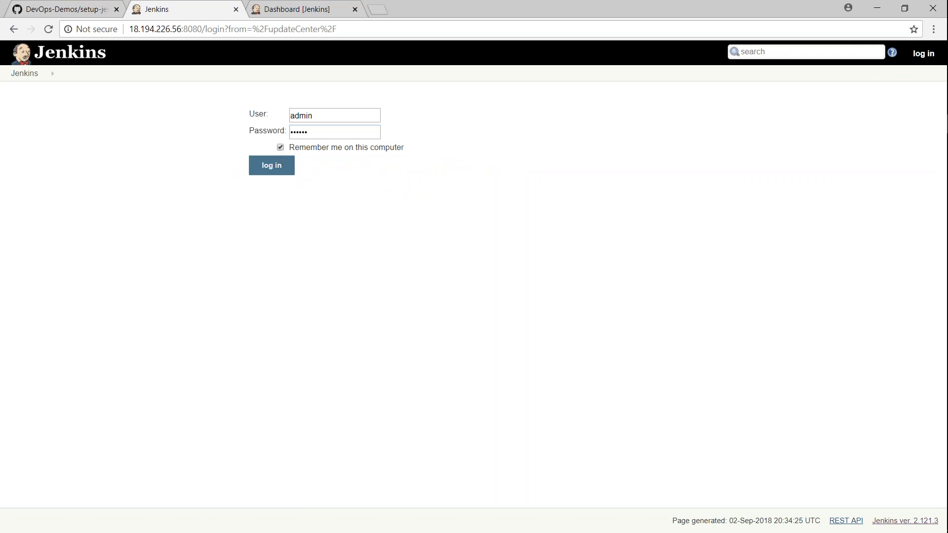
left_click(271, 165)
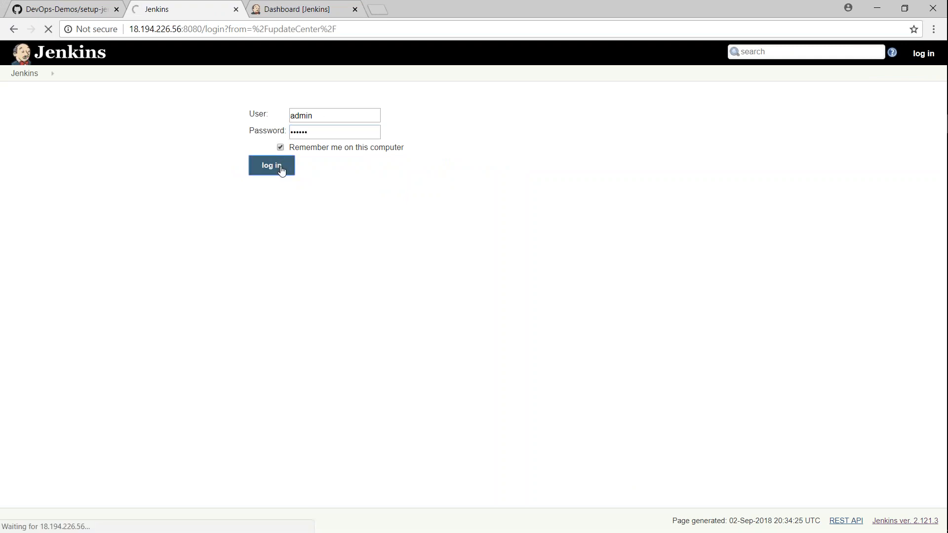
left_click(272, 165)
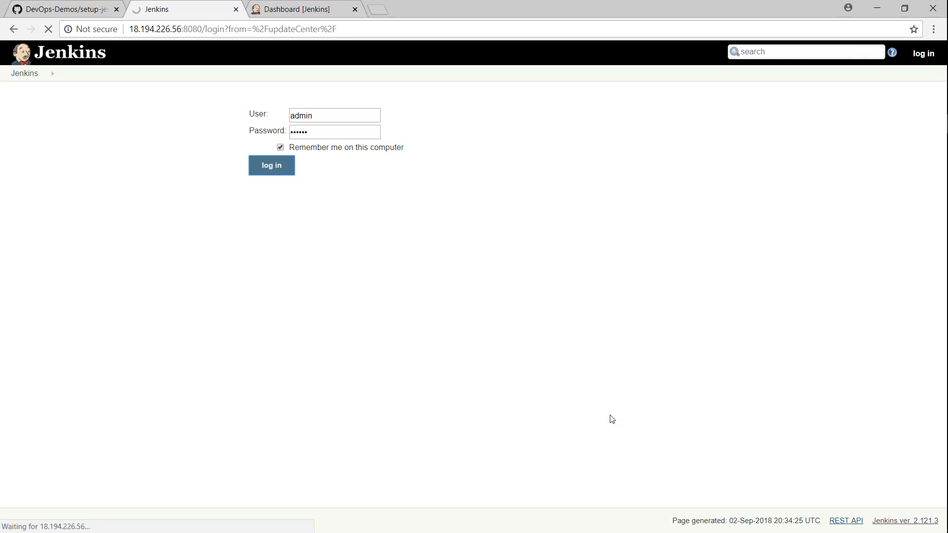
left_click(271, 165)
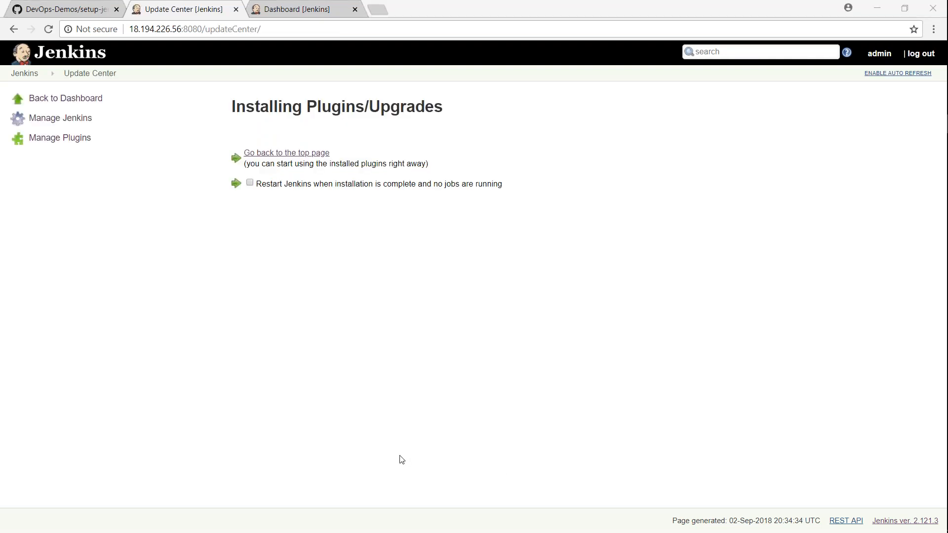
mouse_move(286, 152)
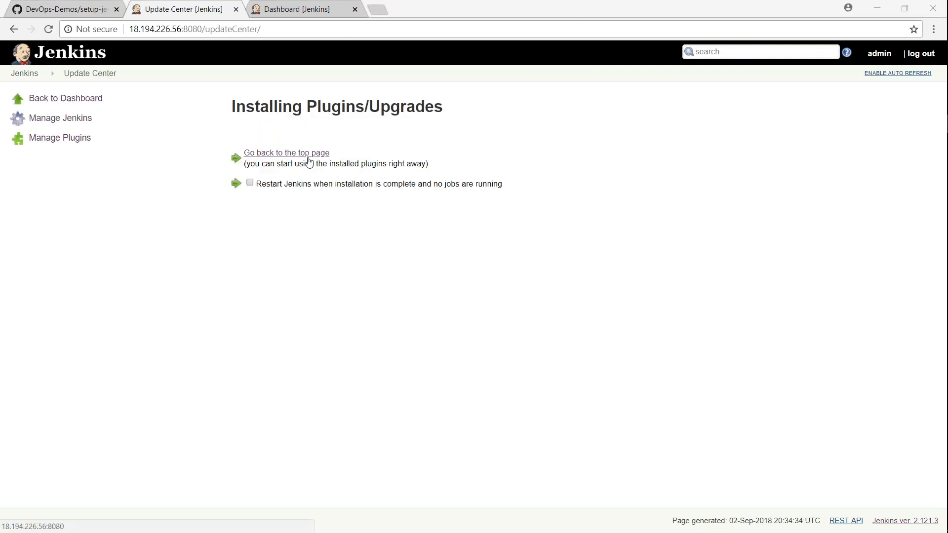
Return to the dashboard, refresh to see Blue-Balls-Project's green ball, then go to Manage Jenkins
left_click(287, 152)
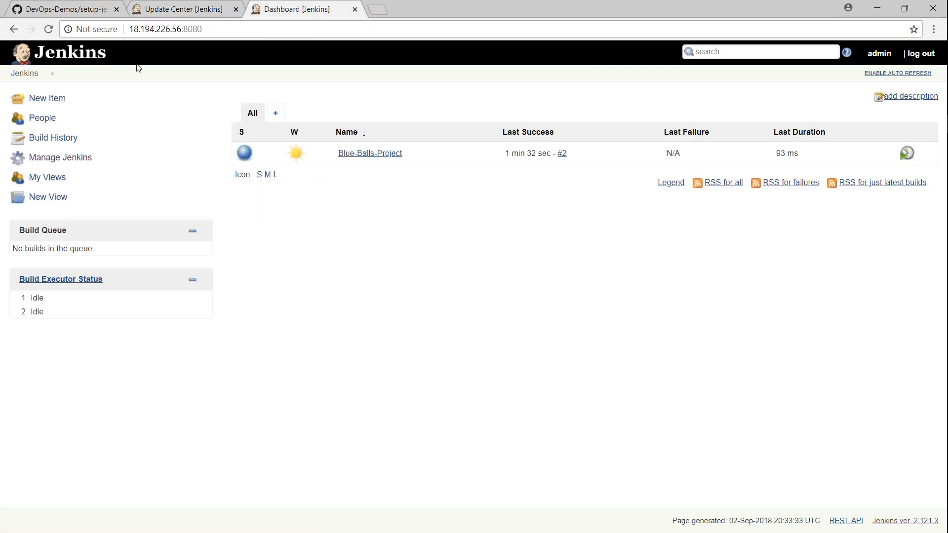
left_click(48, 29)
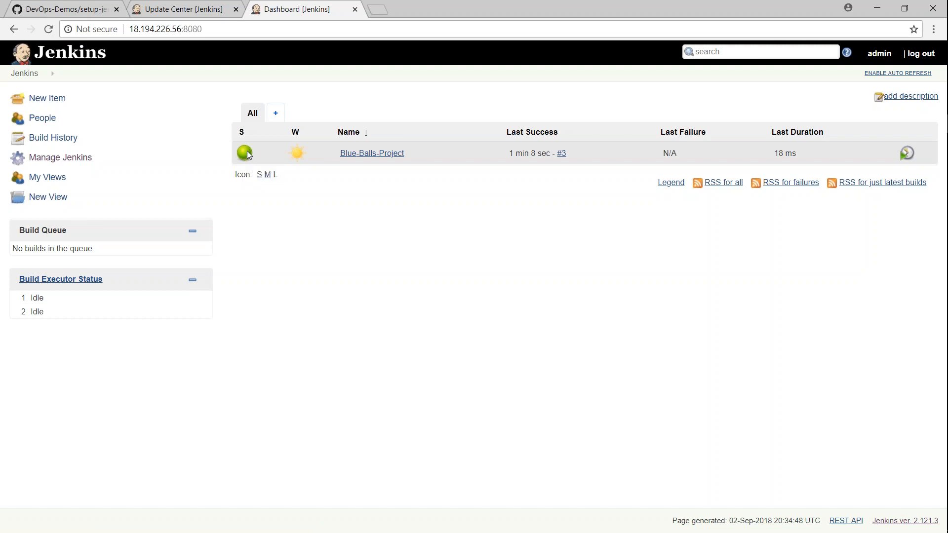
left_click(185, 9)
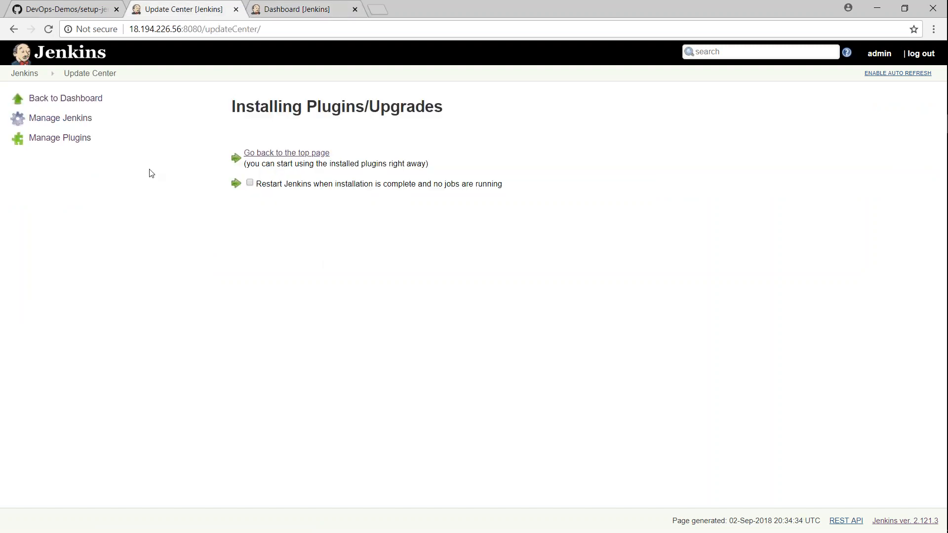
left_click(286, 152)
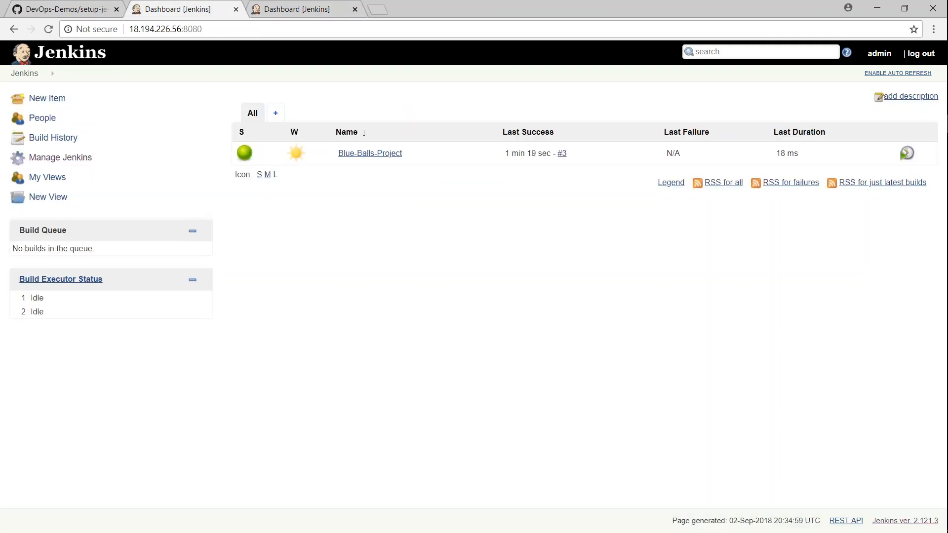
mouse_move(74, 152)
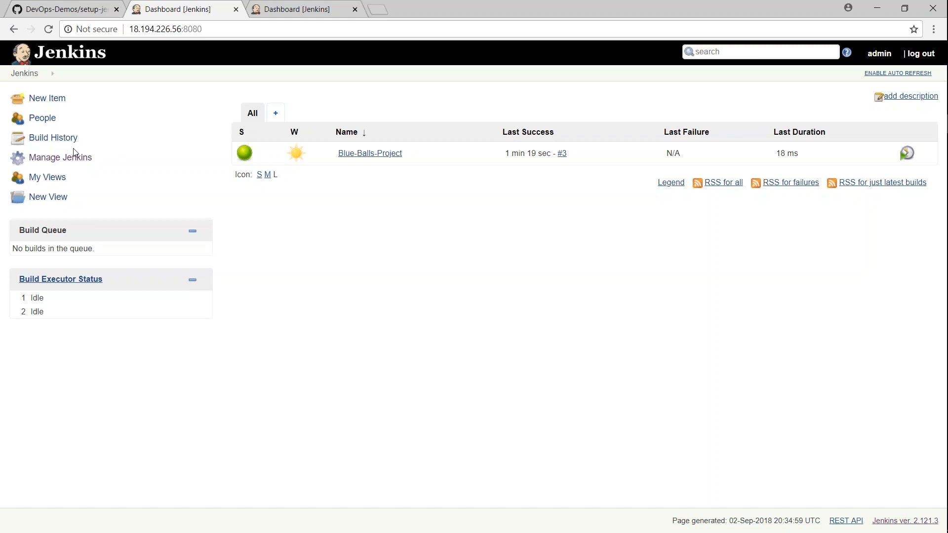
left_click(61, 157)
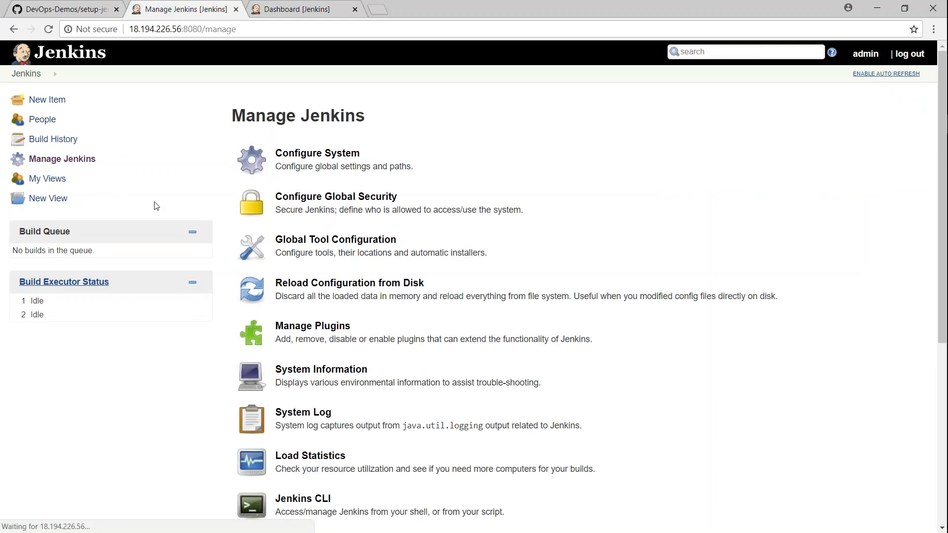
Filter the available plugins by 'git' and tick the GitHub plugin
left_click(313, 325)
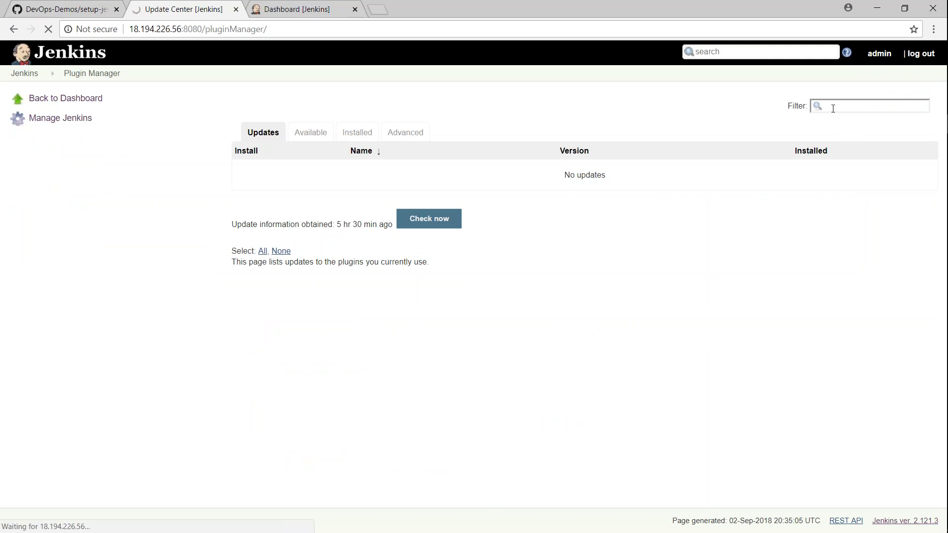
left_click(310, 132)
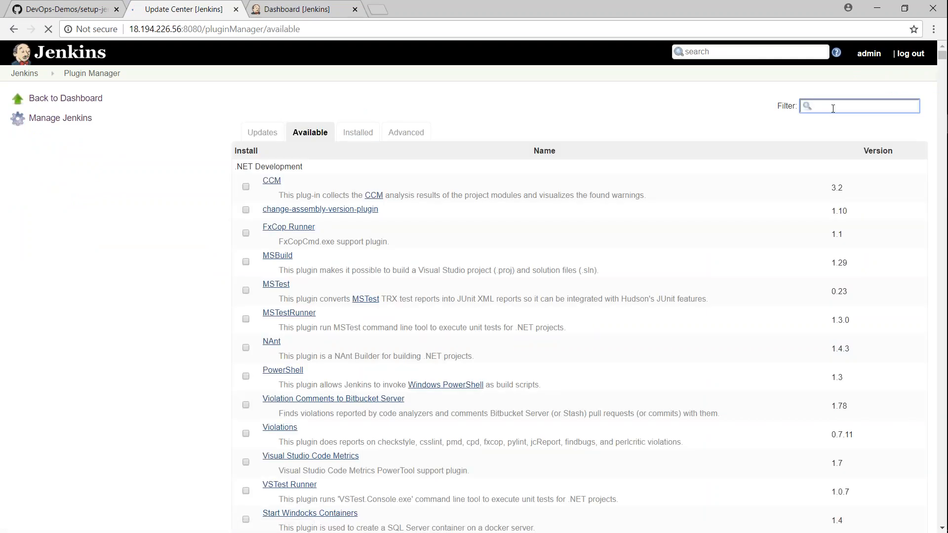
type("git")
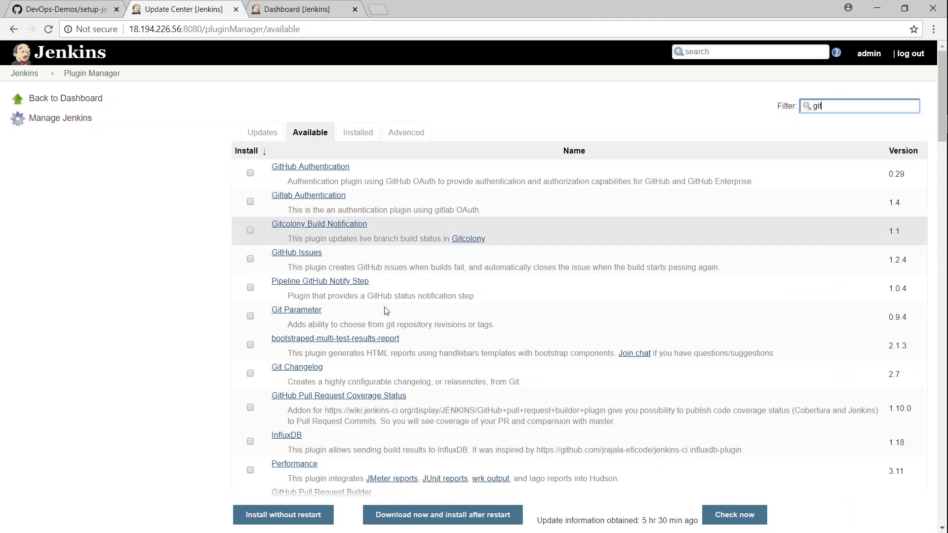
scroll("down", 3)
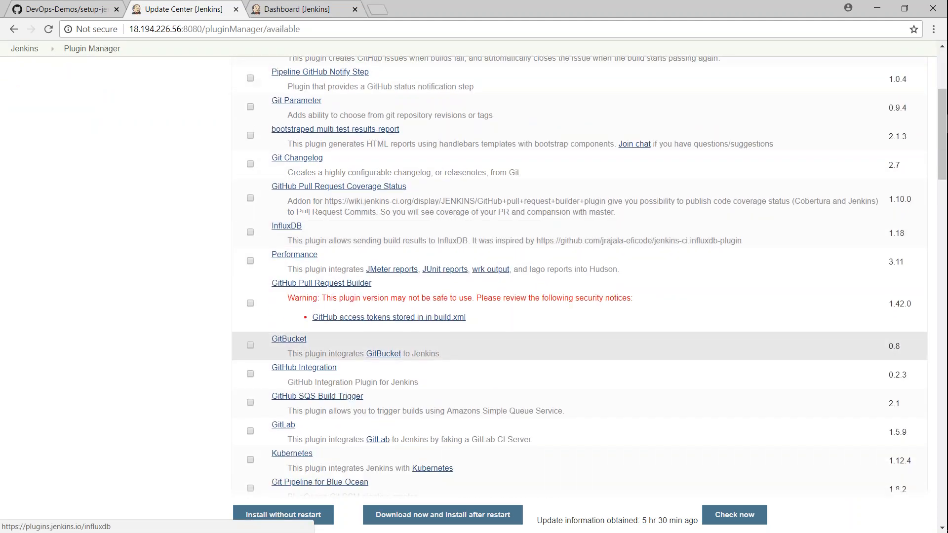
scroll("down", 3)
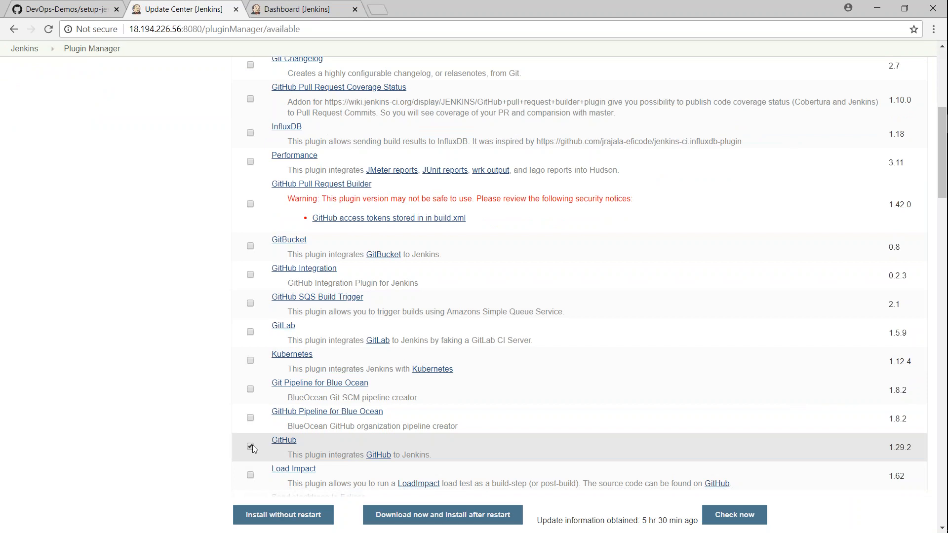
left_click(250, 447)
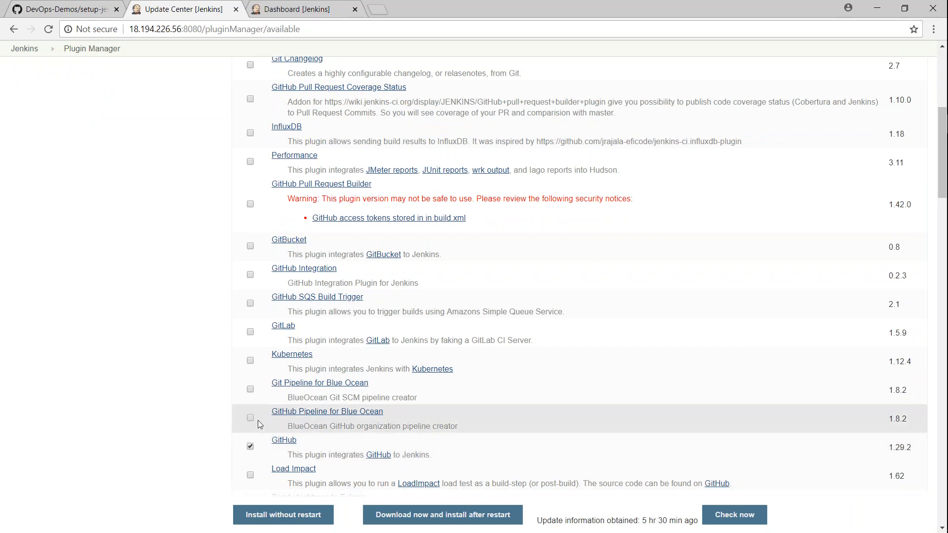
Scroll through the Git matches and tick the Git client plugin
scroll("down", 3)
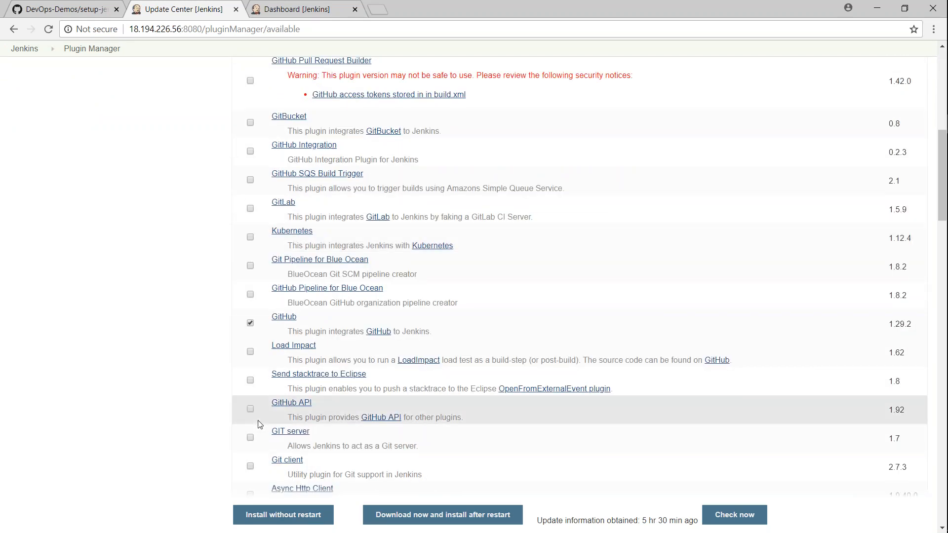
scroll("down", 3)
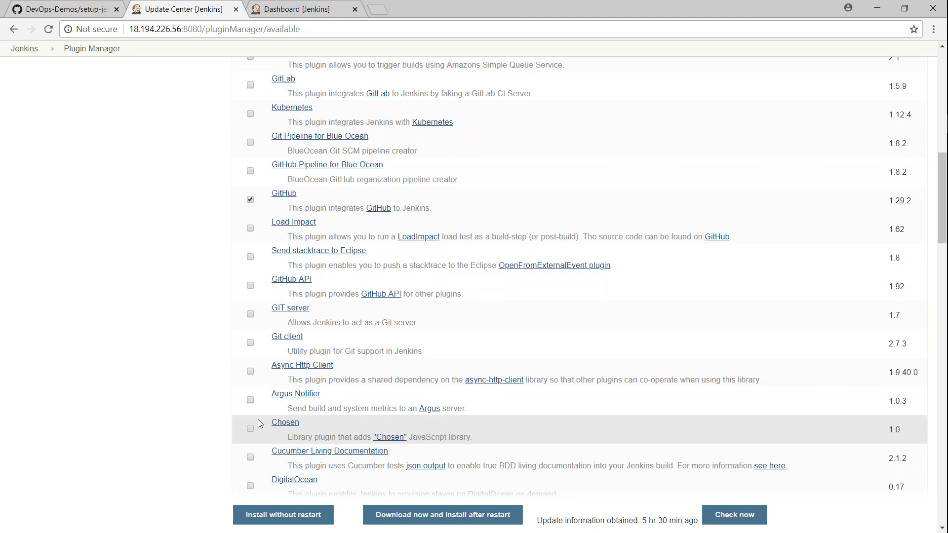
mouse_move(247, 359)
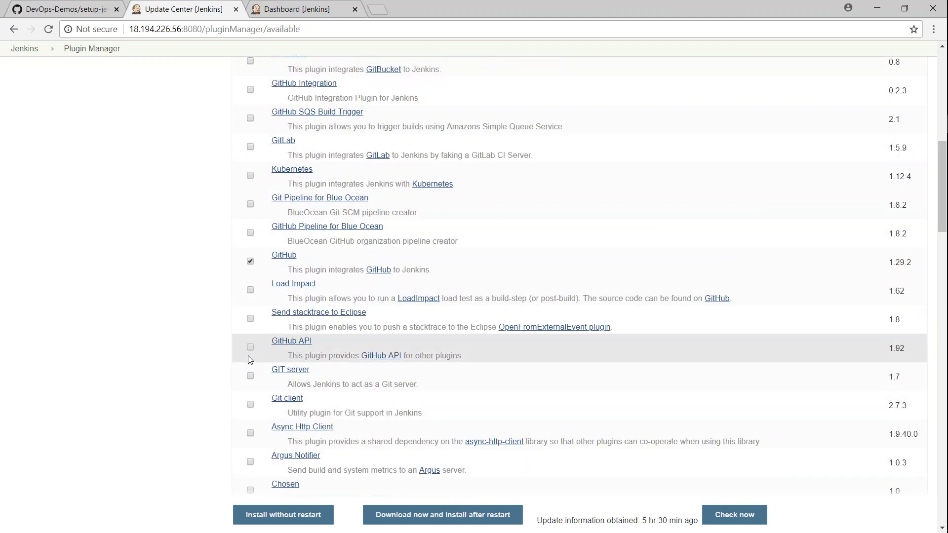
scroll("up", 3)
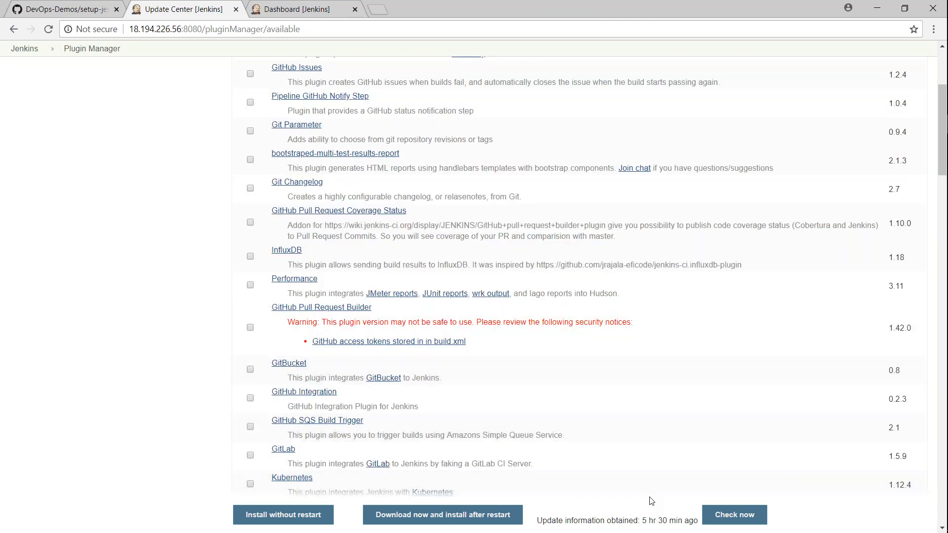
scroll("down", 3)
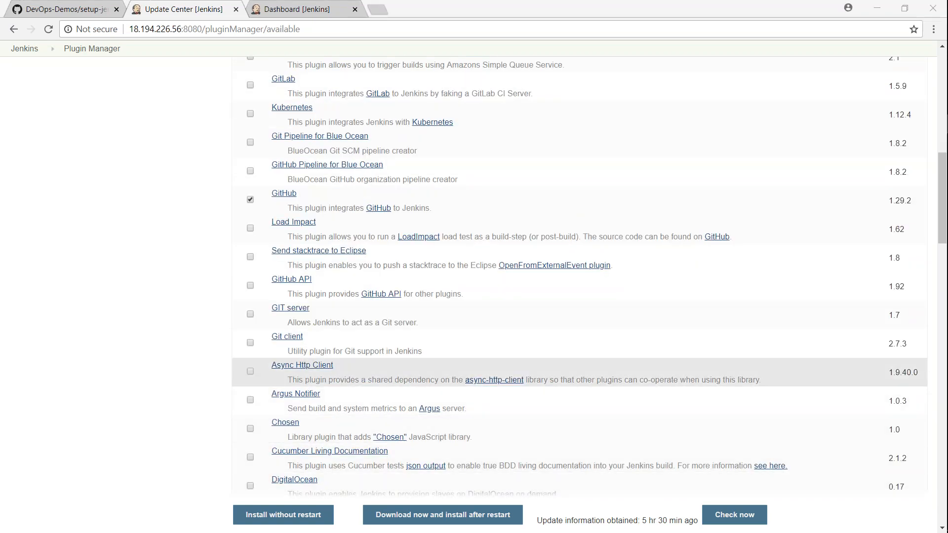
mouse_move(276, 357)
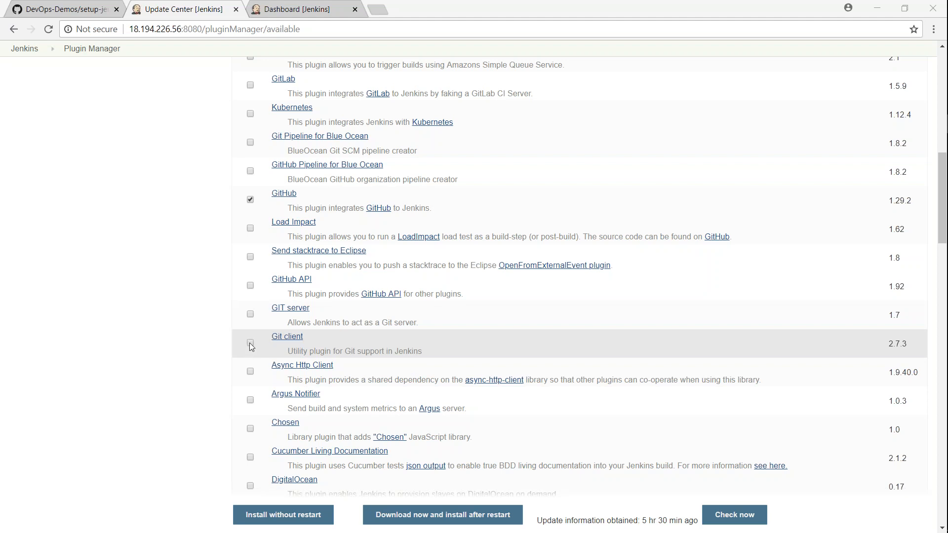
left_click(250, 343)
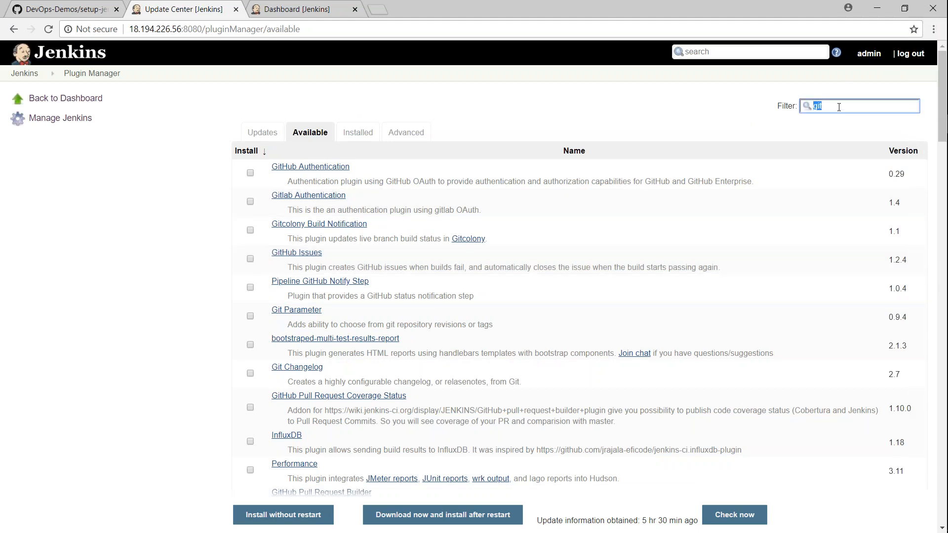
Filter available plugins by 'blu' and mark Blue Ocean for installation
type("blueoce")
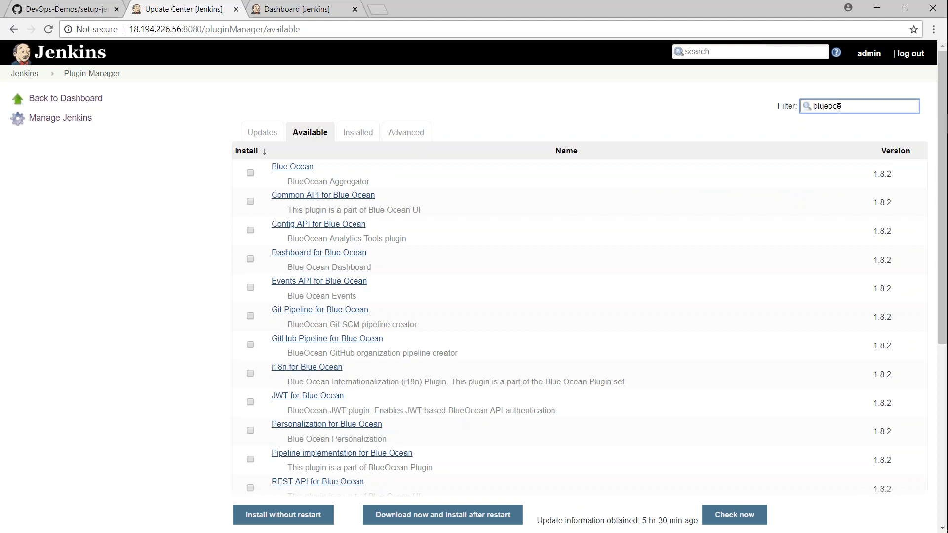
left_click(250, 173)
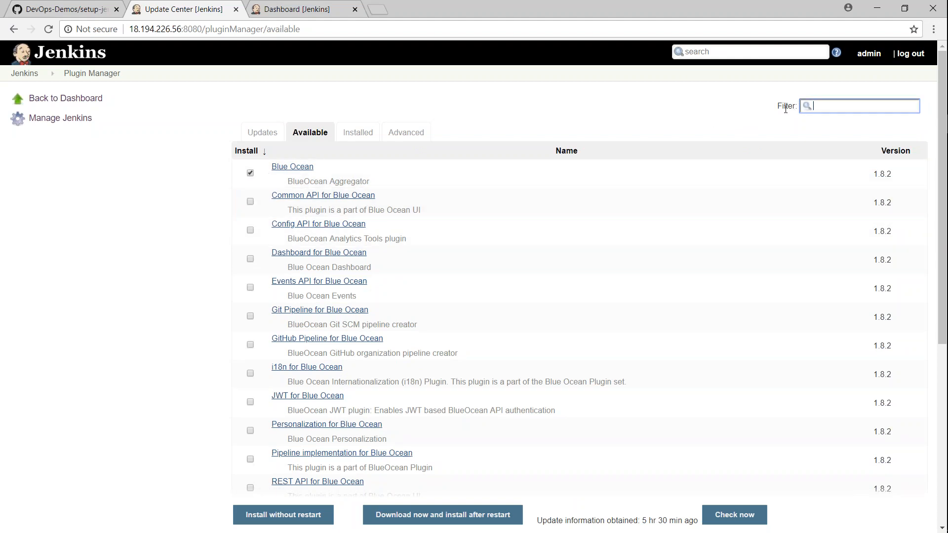
Filter by 'kuber' and mark the Kubernetes plugin for installation
type("kub")
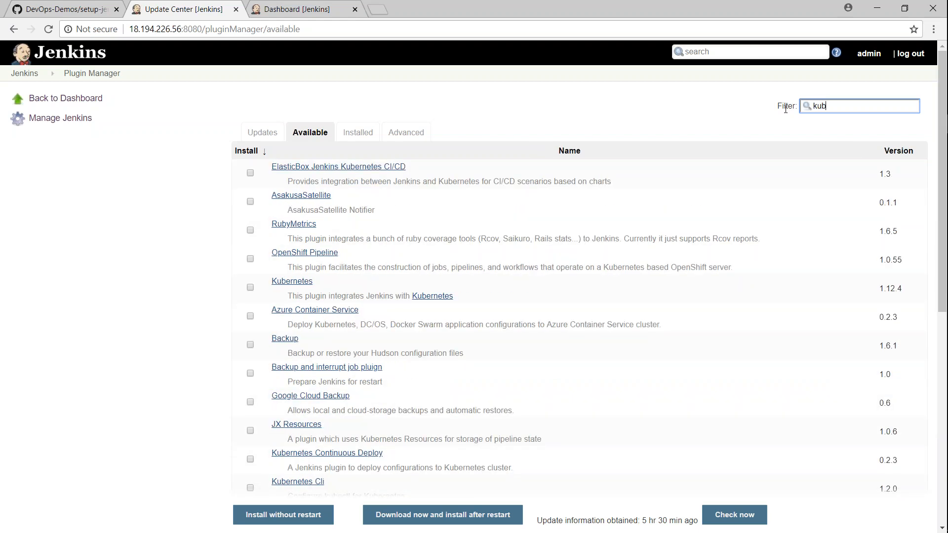
type("er")
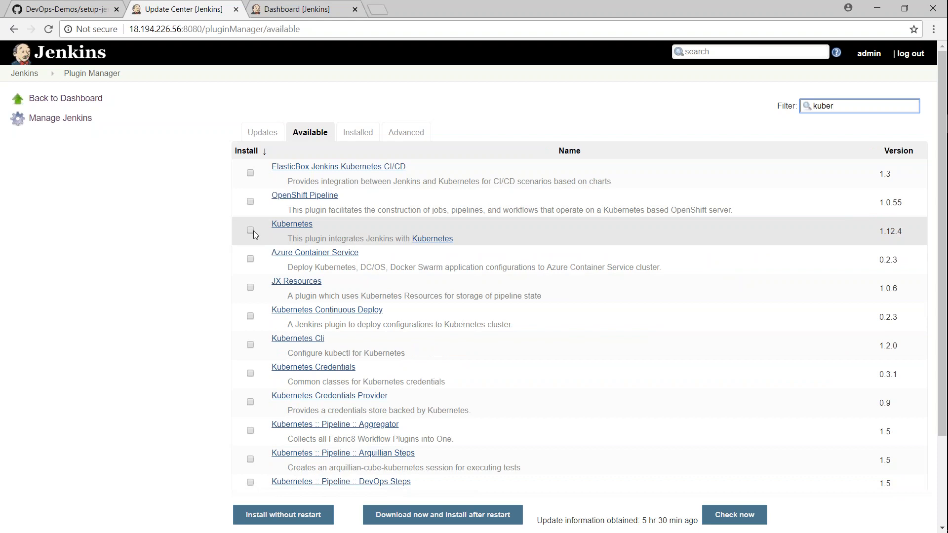
left_click(250, 232)
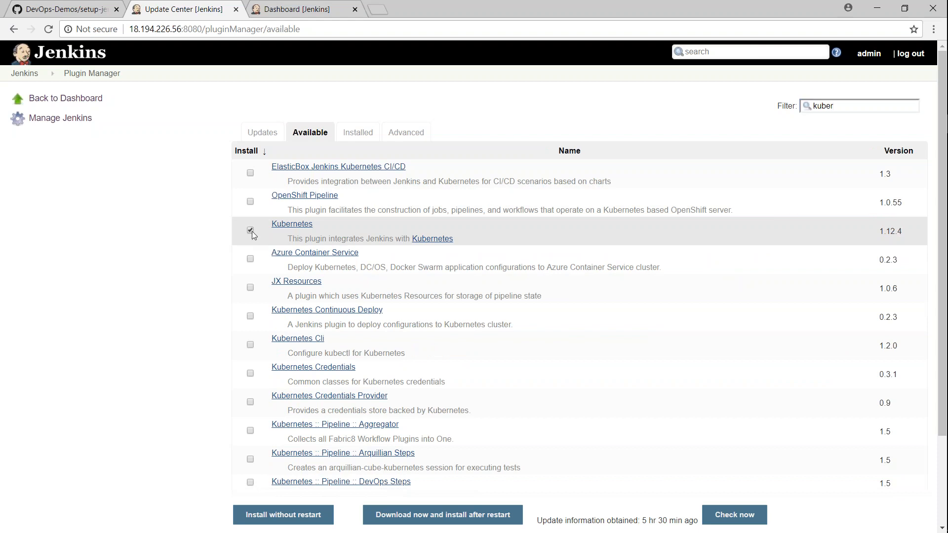
left_click(858, 106)
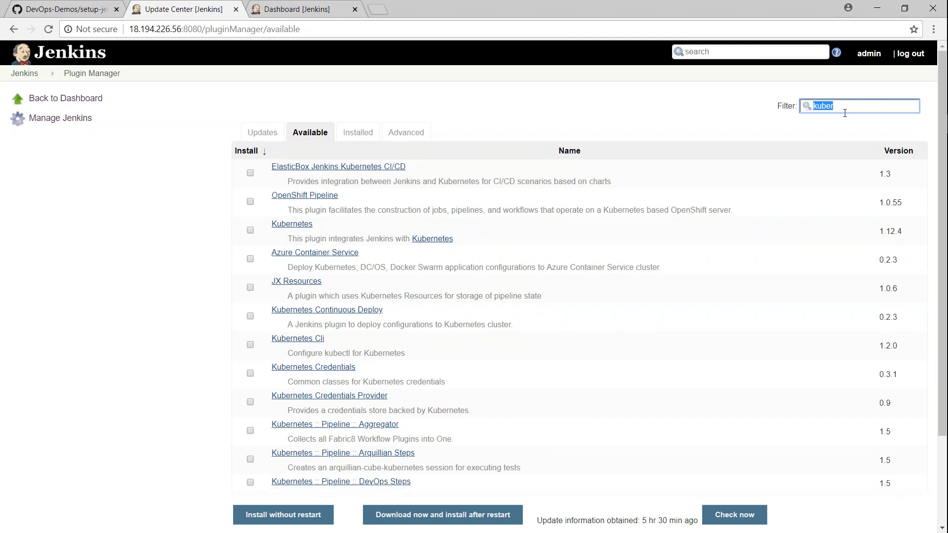
Filter available plugins by 'monitoring' and mark the Monitoring plugin for installation
type("monitor")
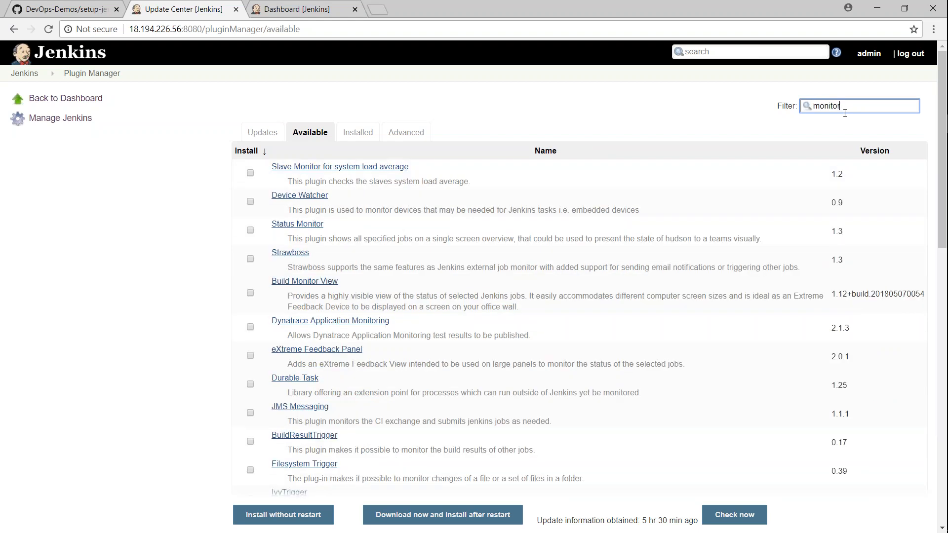
mouse_move(590, 234)
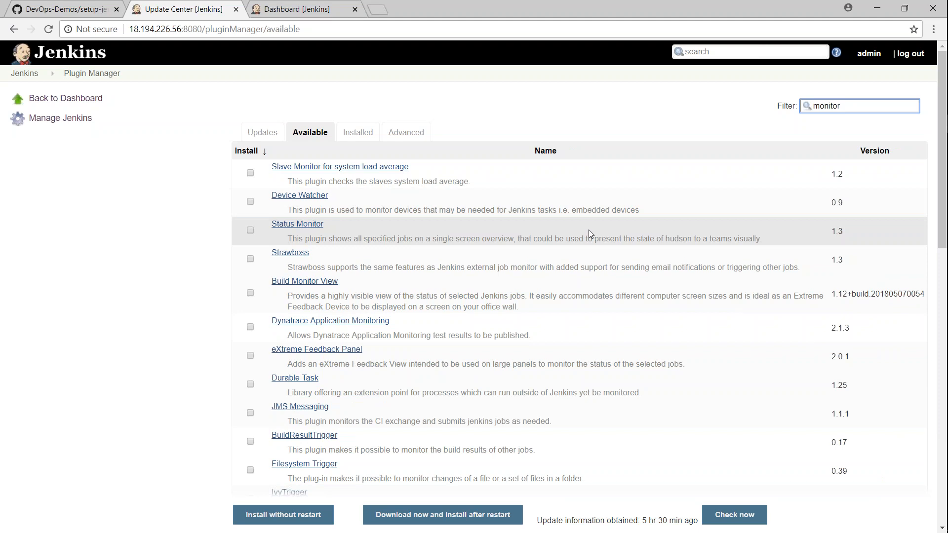
mouse_move(854, 106)
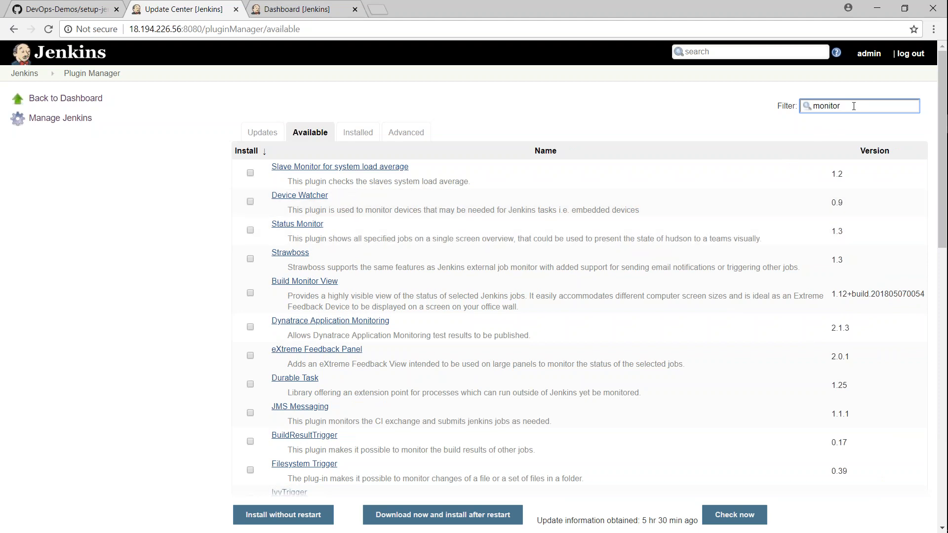
type("ing")
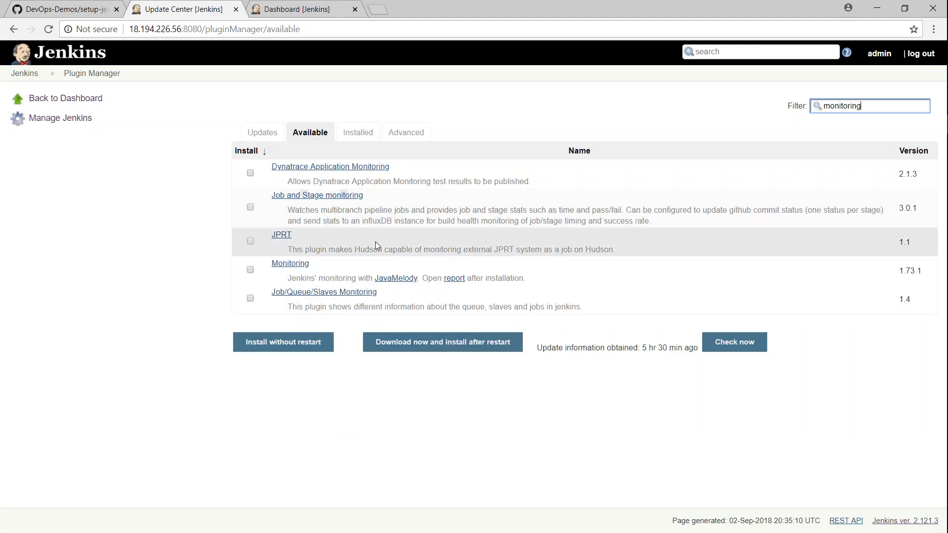
left_click(250, 270)
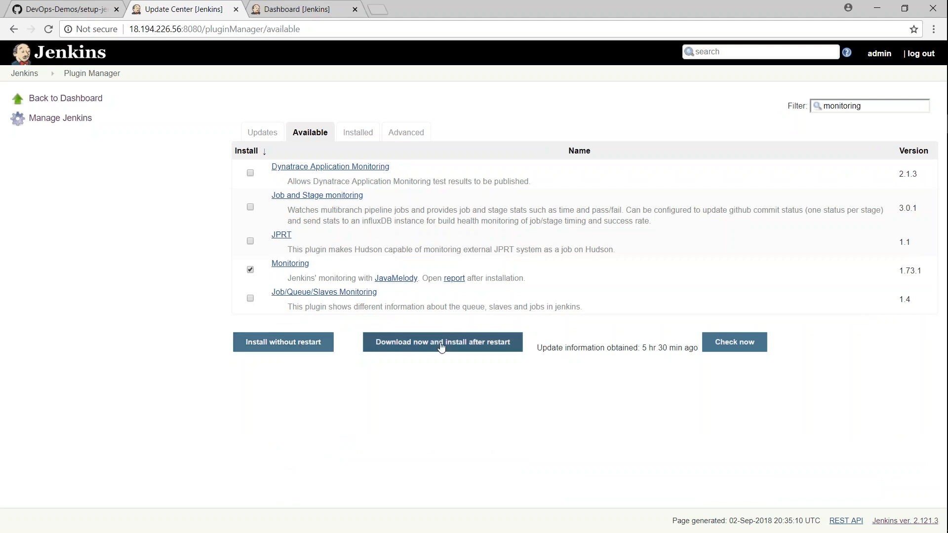
mouse_move(283, 342)
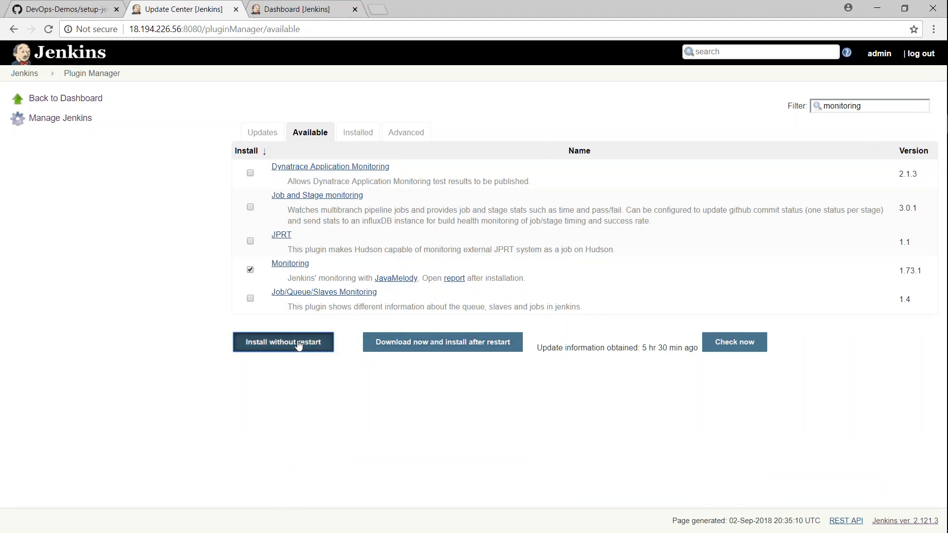
Install the checked plugins without restart, review the plugin manager, then return to the dashboard
left_click(284, 342)
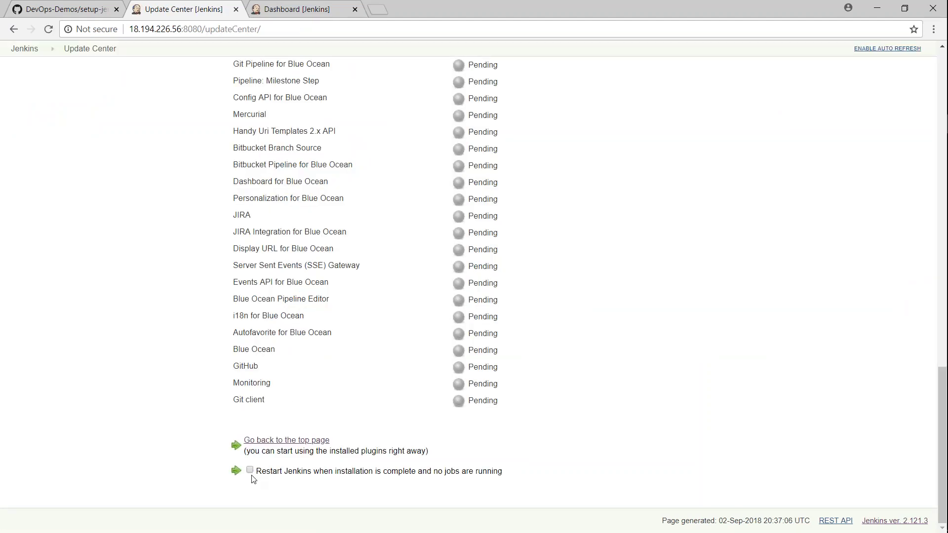
left_click(250, 470)
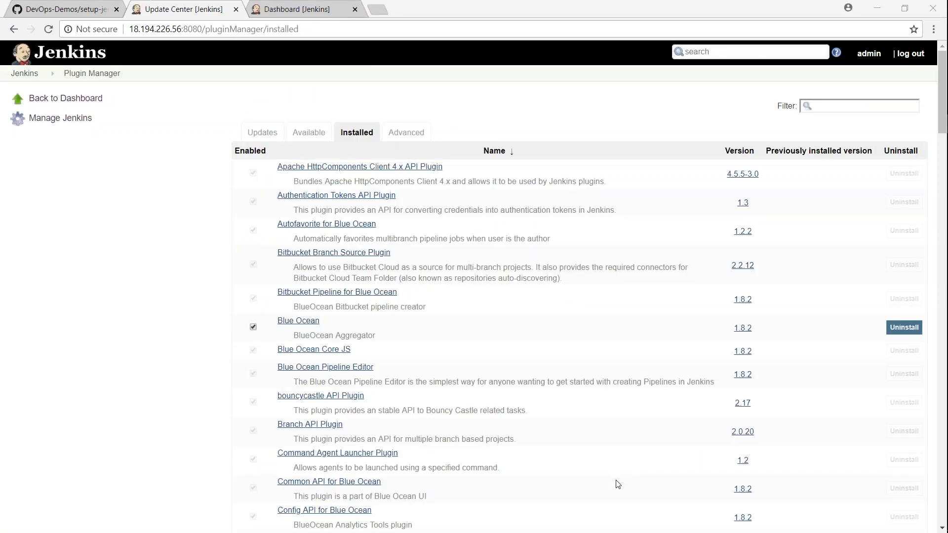
mouse_move(395, 160)
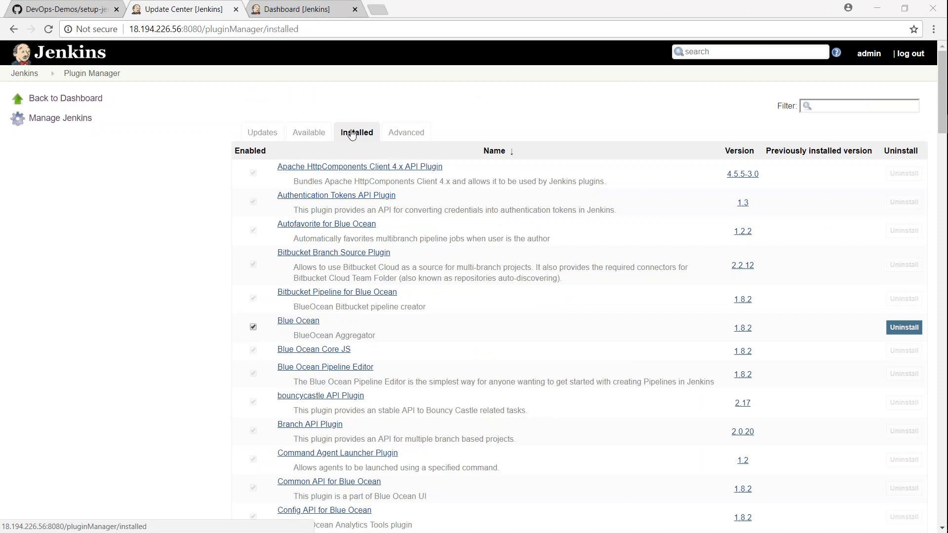
mouse_move(399, 345)
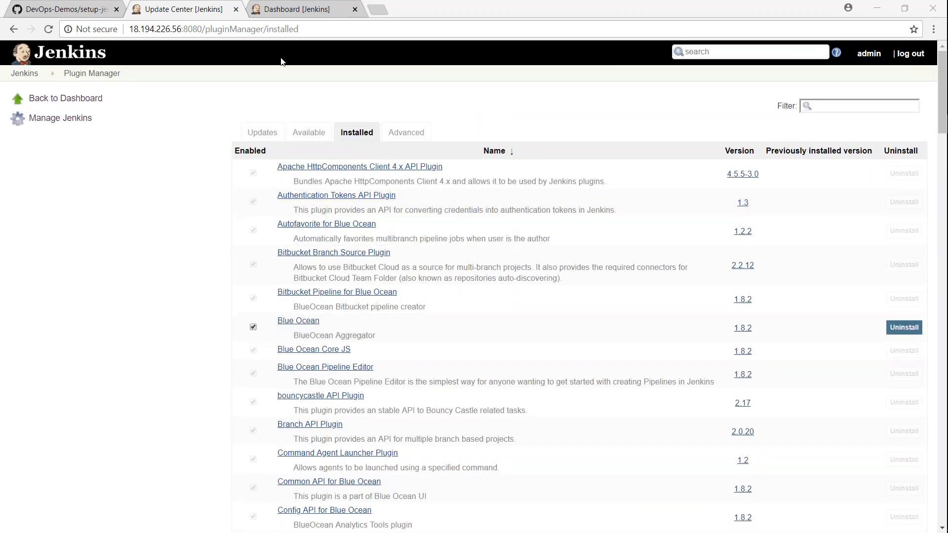
left_click(296, 9)
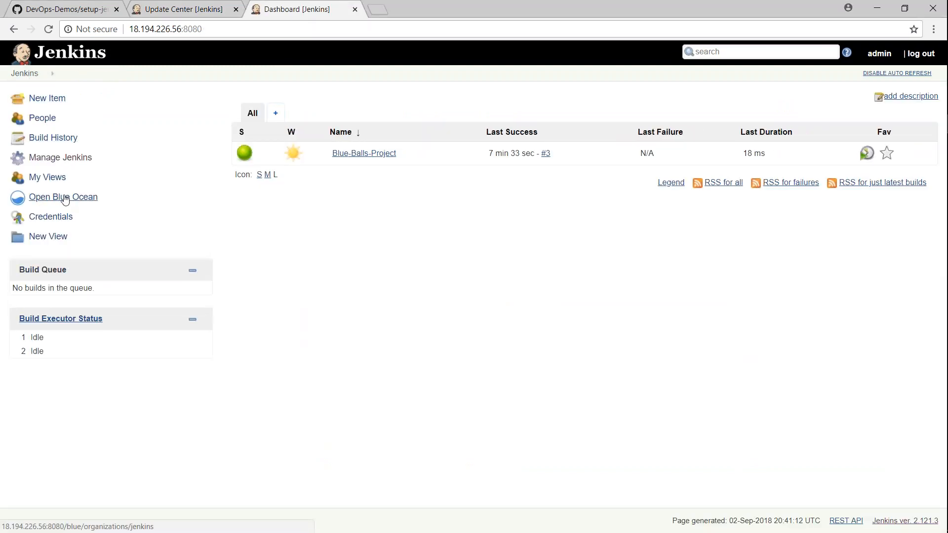
mouse_move(75, 206)
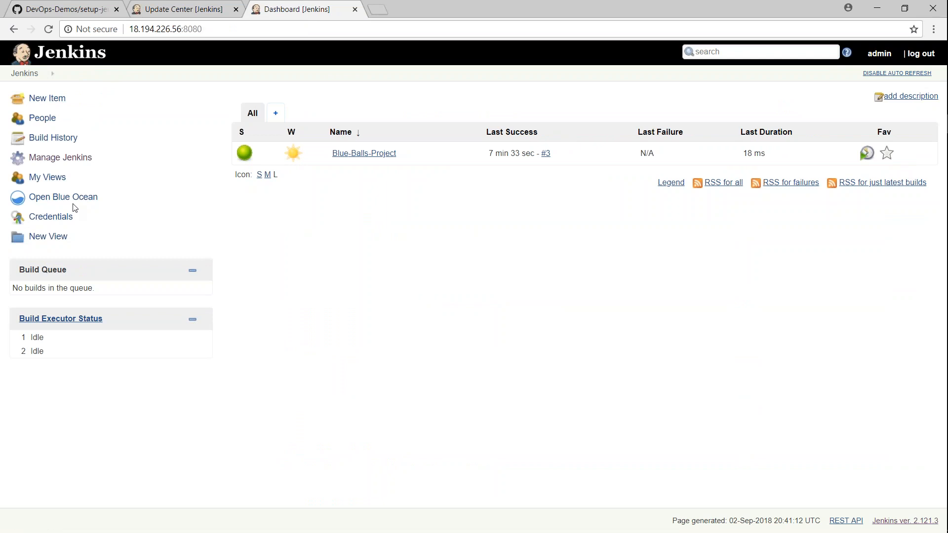
In Blue Ocean, view Blue-Balls-Project's run history and bring up its configuration
left_click(63, 196)
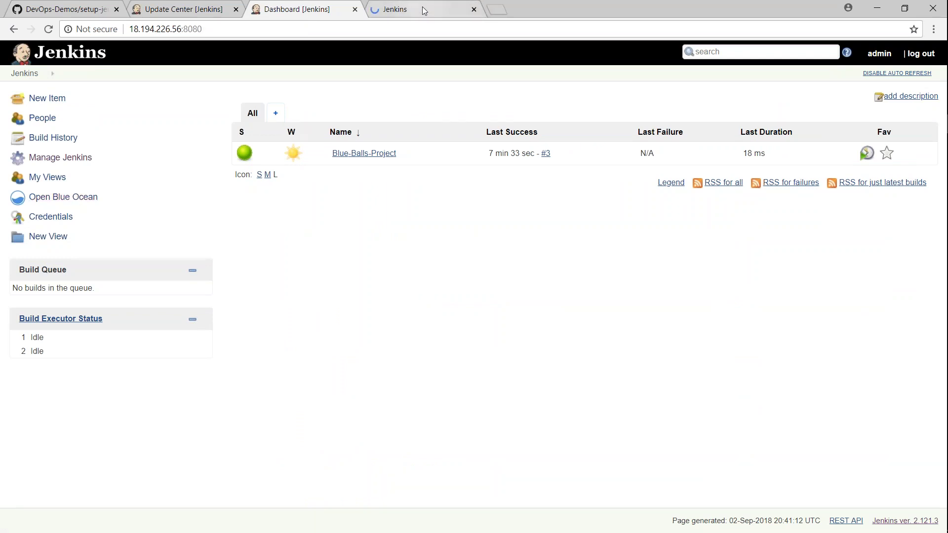
left_click(63, 197)
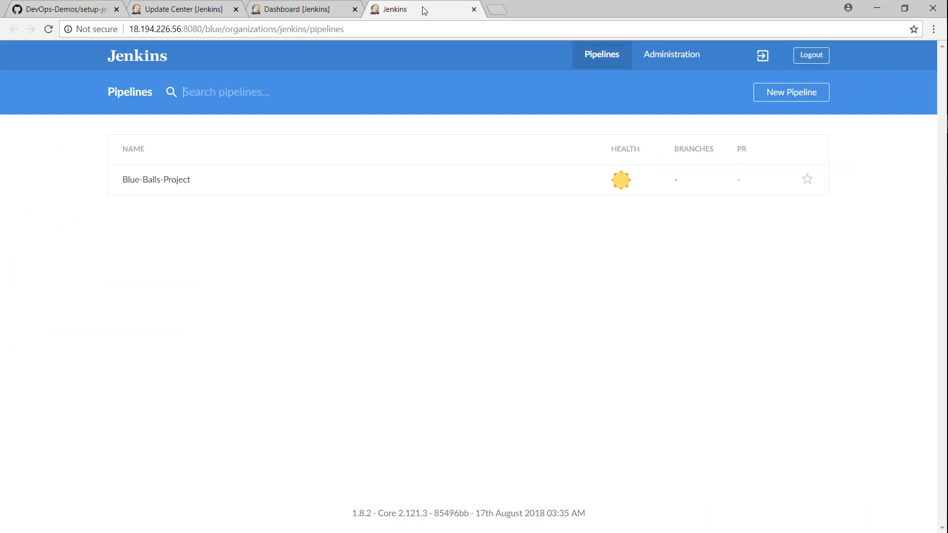
left_click(156, 180)
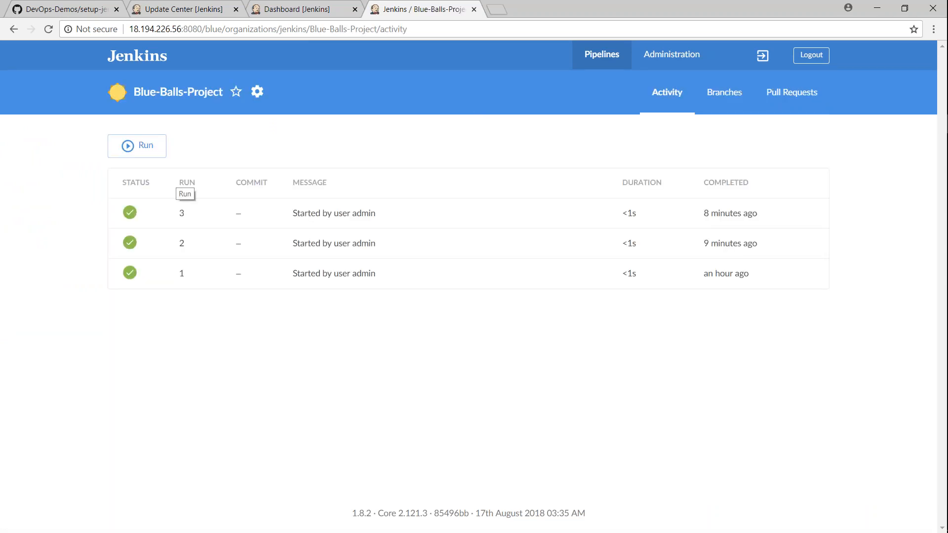
mouse_move(257, 92)
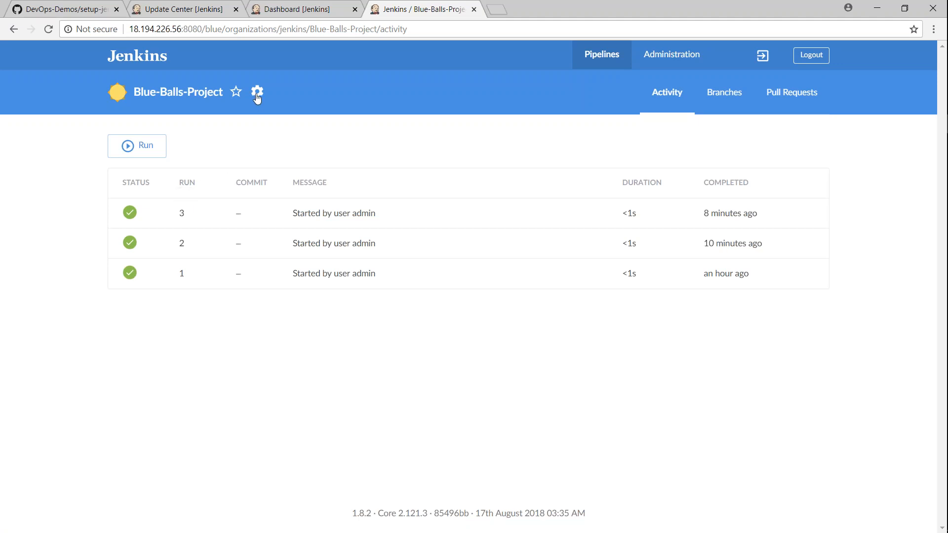
mouse_move(257, 91)
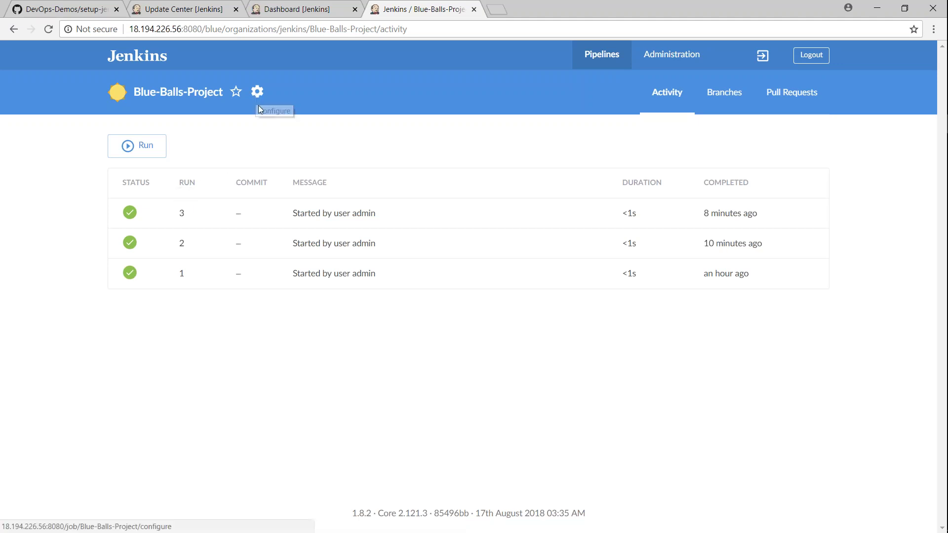
left_click(257, 92)
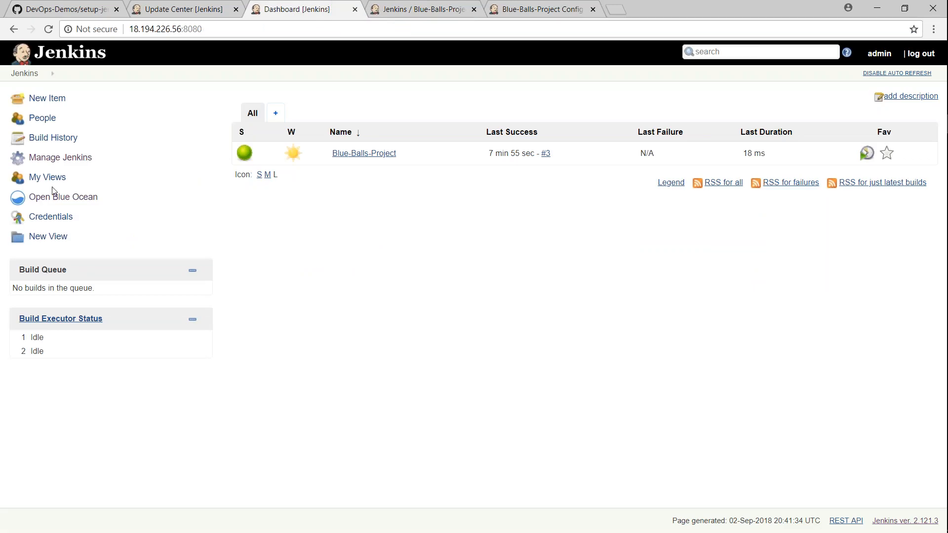
From Manage Jenkins, show Global Tool Configuration with the Default Git installation settings
left_click(60, 157)
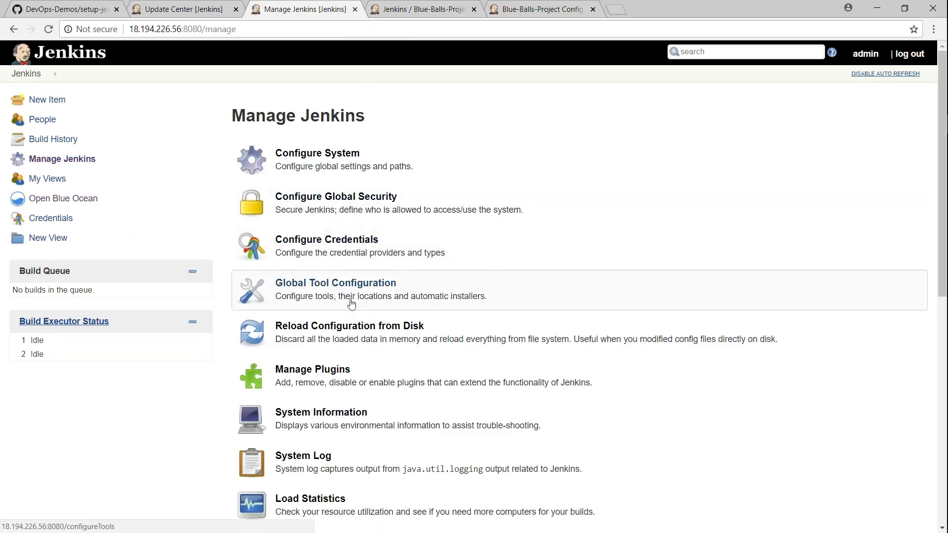
left_click(335, 283)
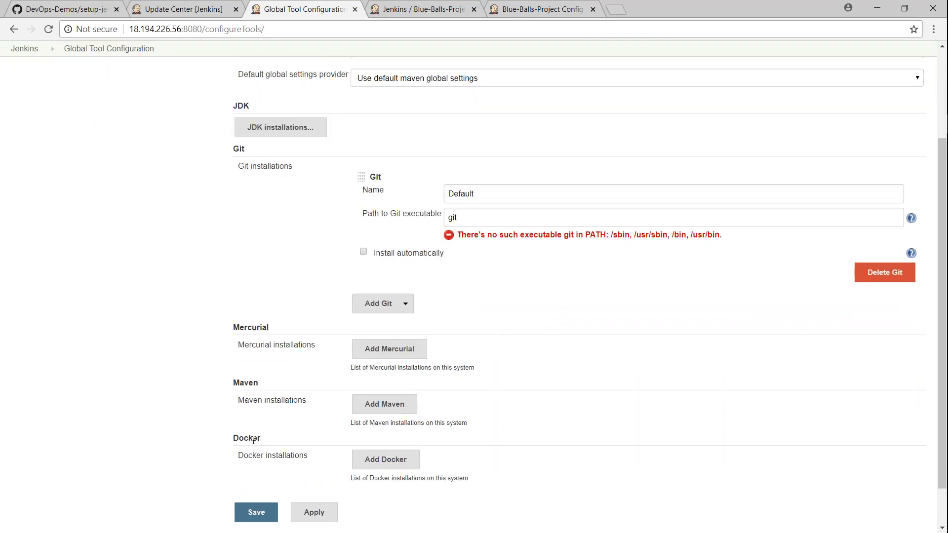
double_click(250, 326)
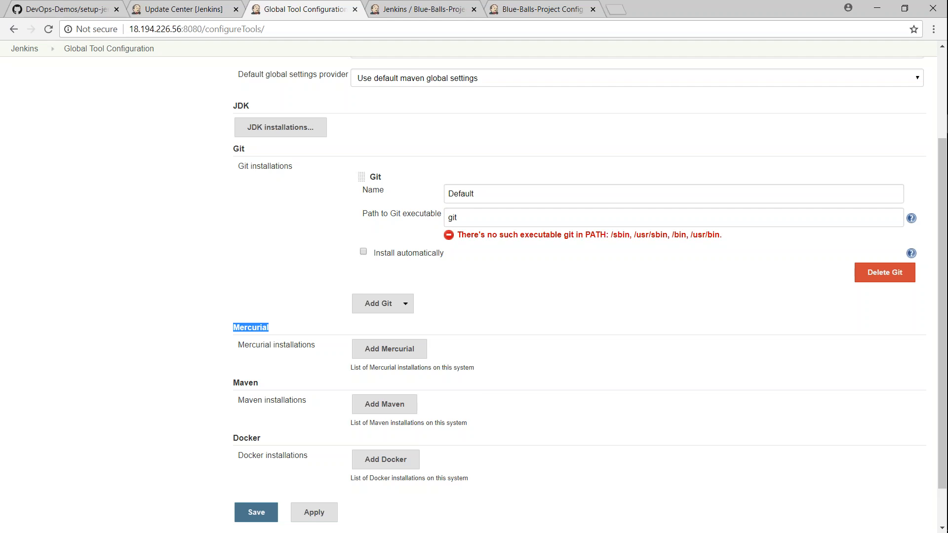
Return to the GitHub setup-jenkins-plugins README and scroll up to the plugin diagram
left_click(64, 9)
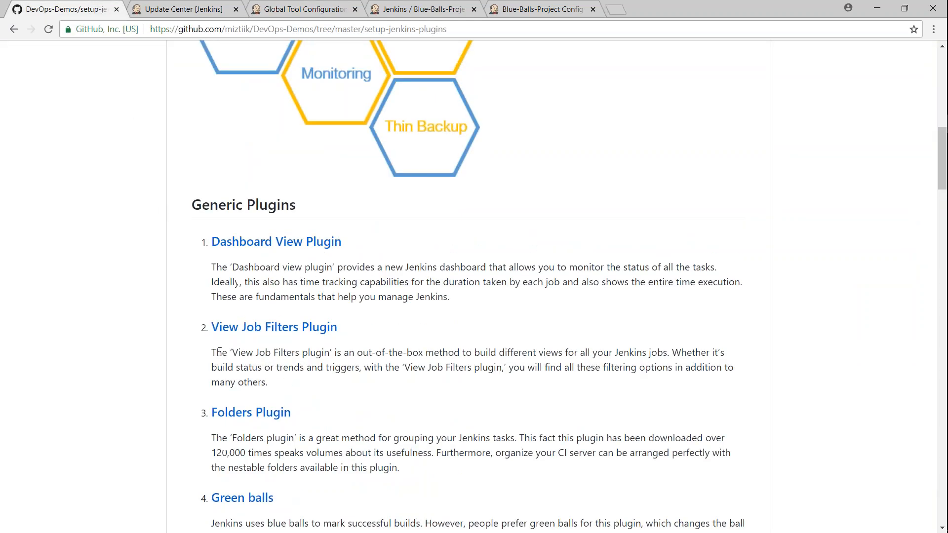
scroll("up", 3)
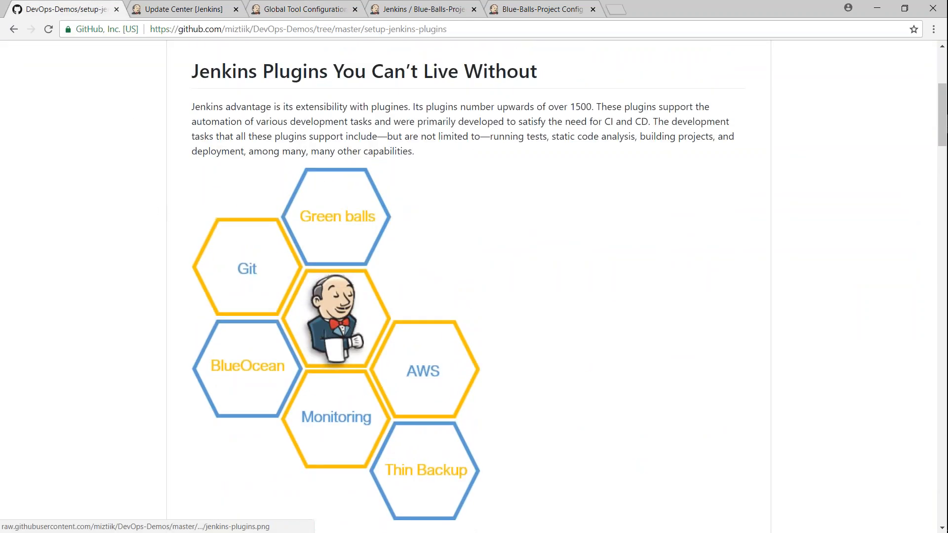
mouse_move(336, 314)
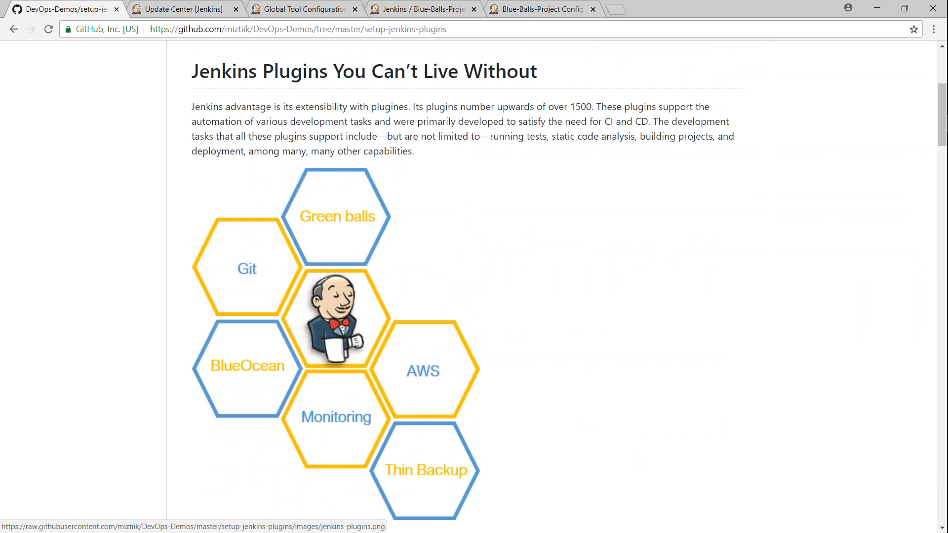
mouse_move(422, 385)
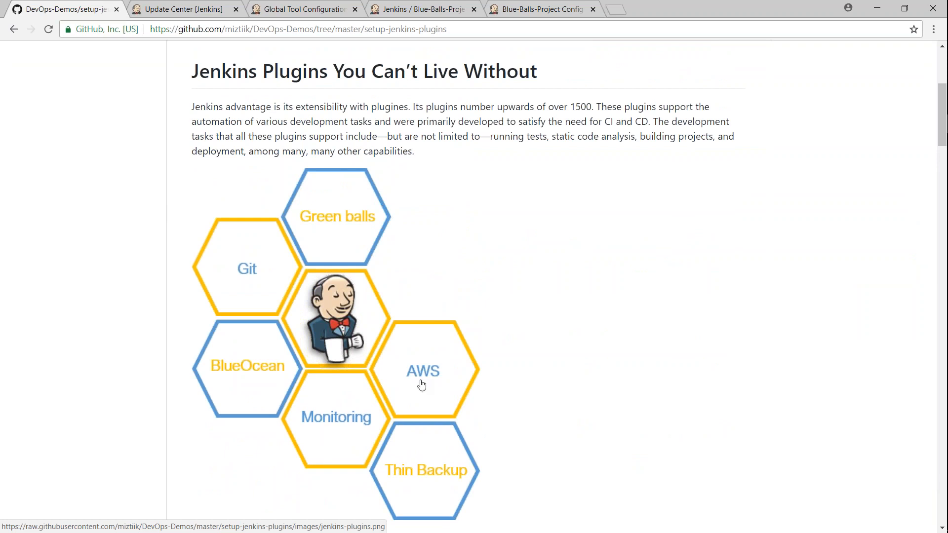